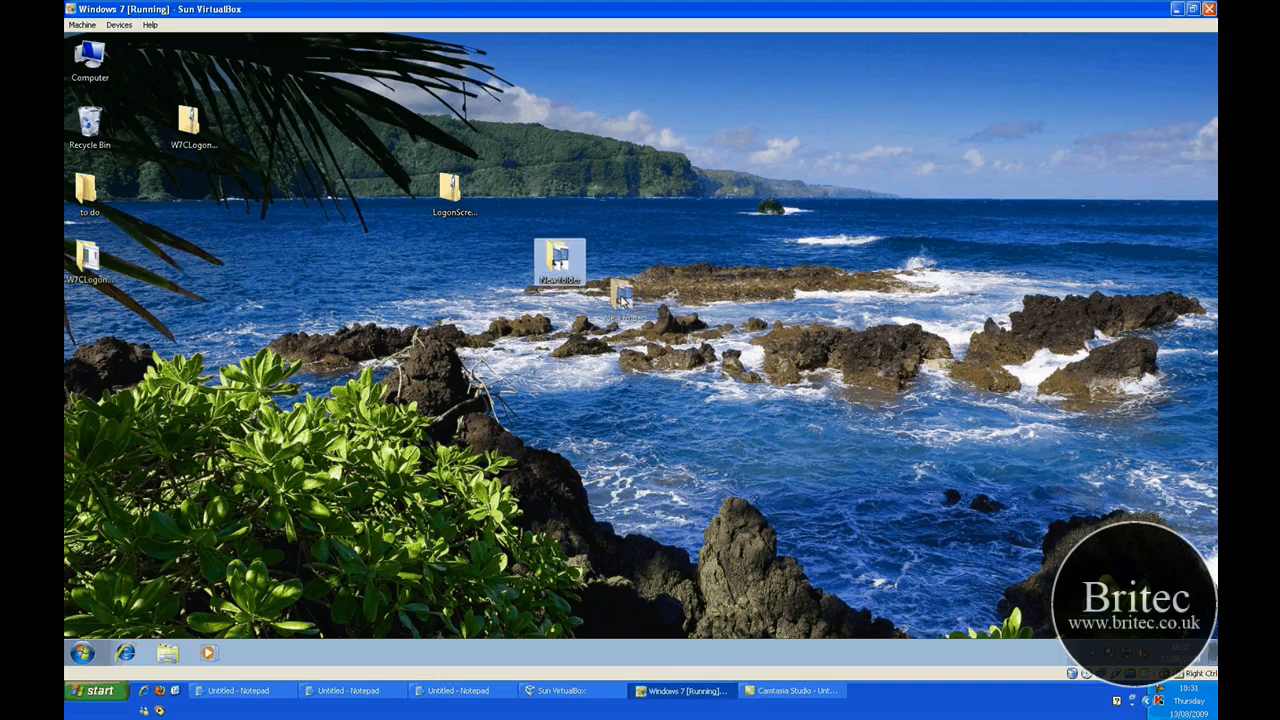
Step: Open the New folder and launch LogonScreenRotator, allowing the User Account Control prompt
double_click(559, 265)
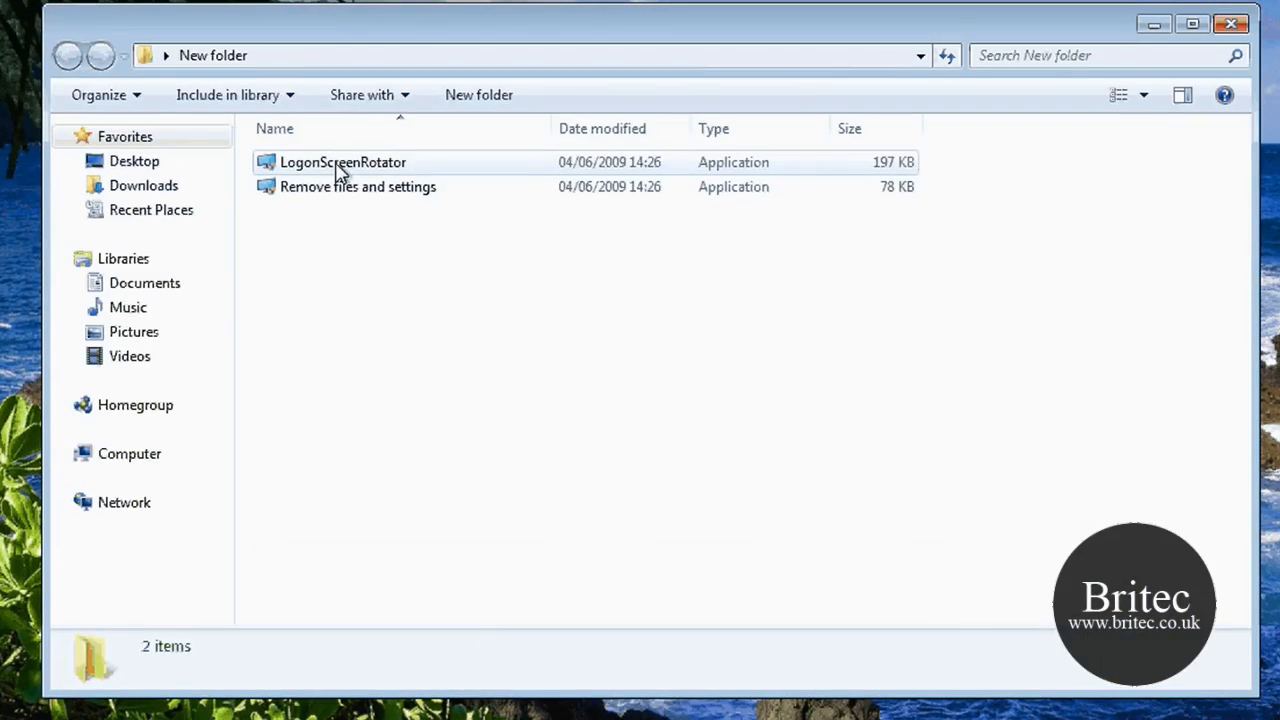
double_click(343, 162)
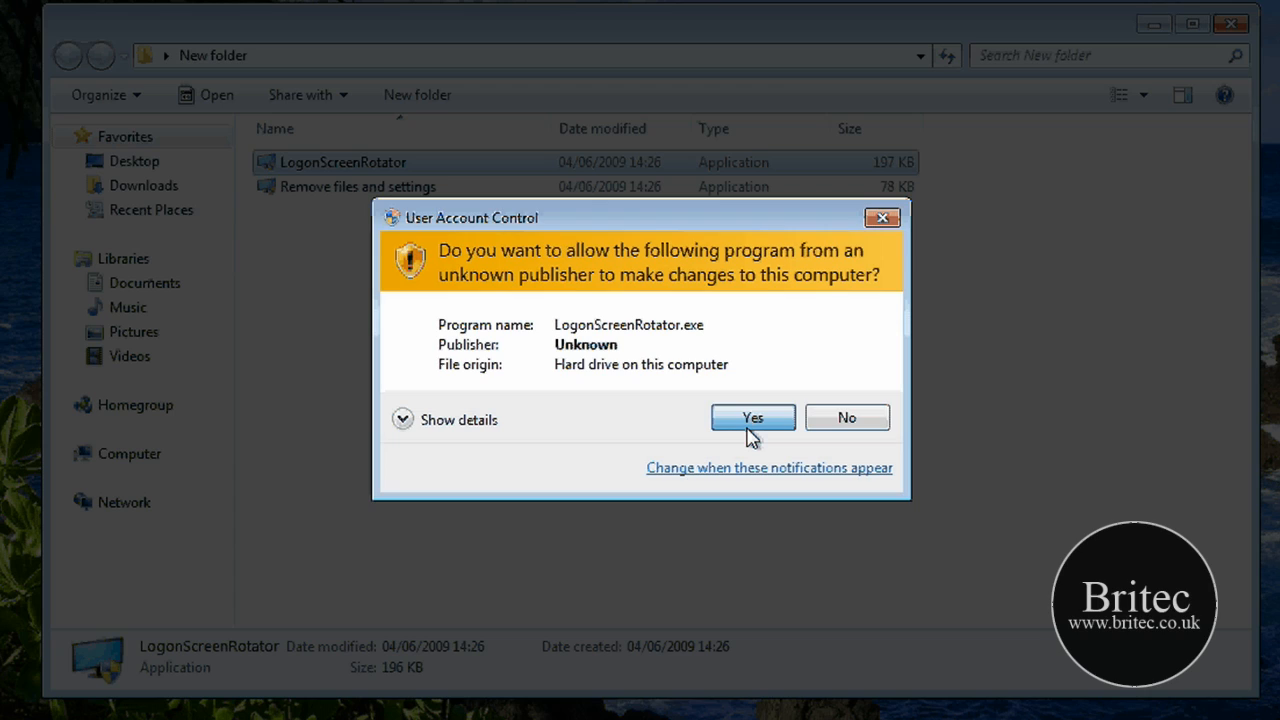
left_click(752, 417)
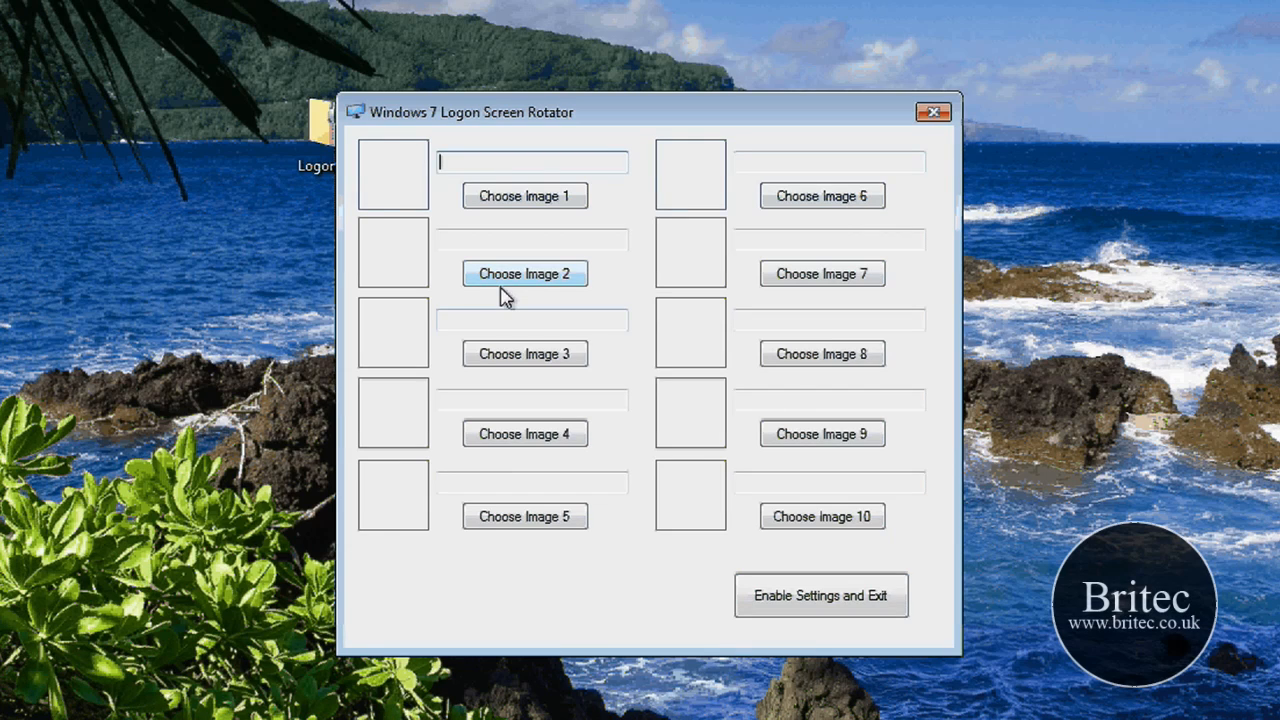
left_click_drag(650, 112, 660, 38)
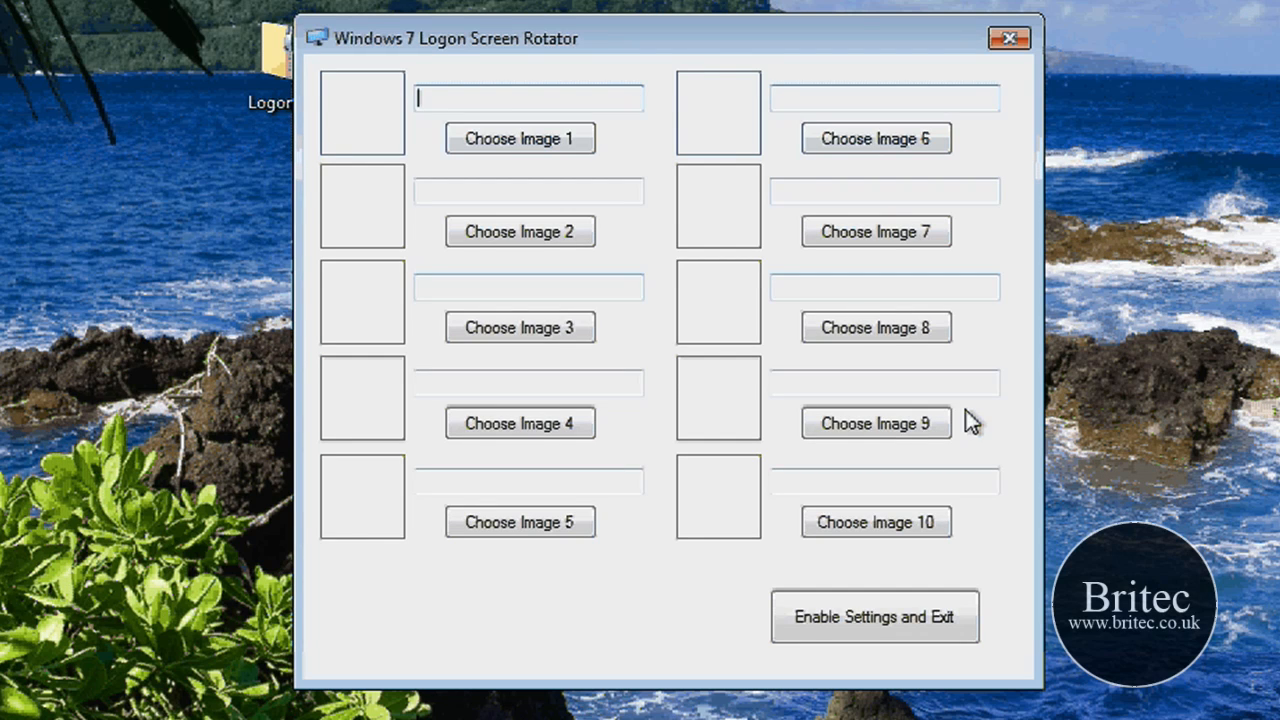
mouse_move(405, 235)
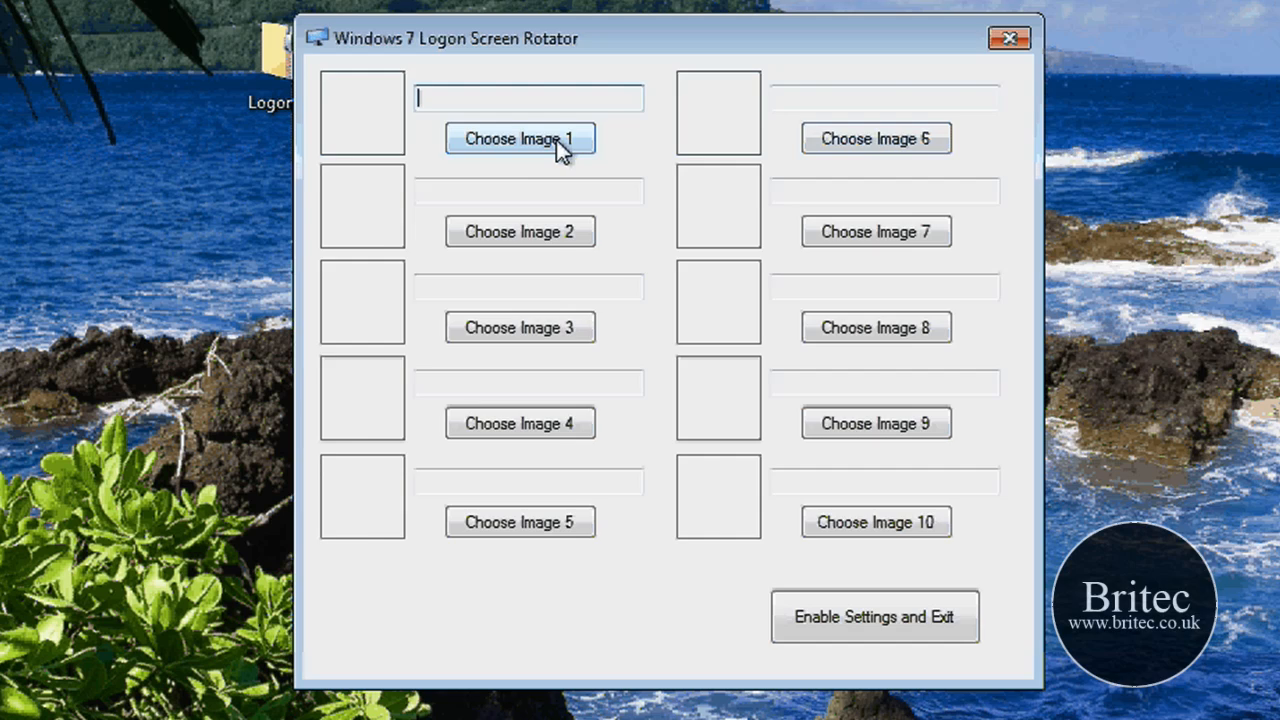
Step: Load pictures from Pictures > win7 logon bk, including bbwallpaper-LeavesWithWater, into the first image slots
left_click(520, 138)
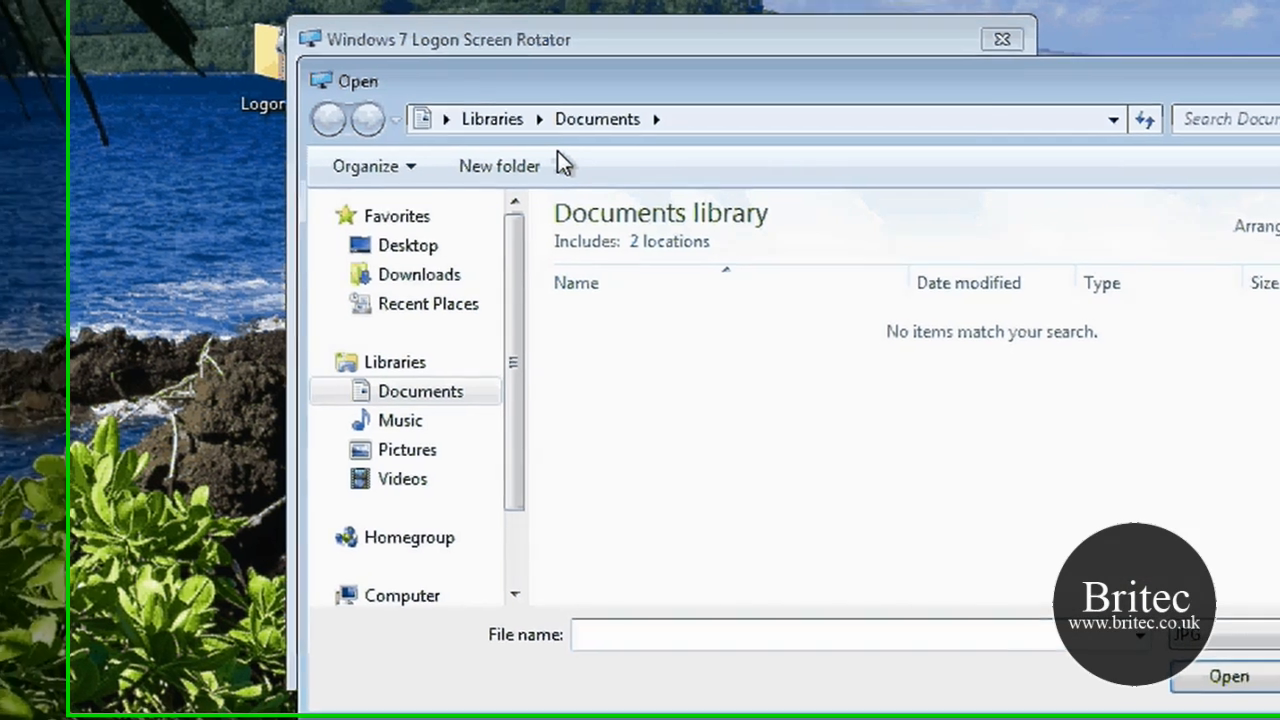
left_click(407, 449)
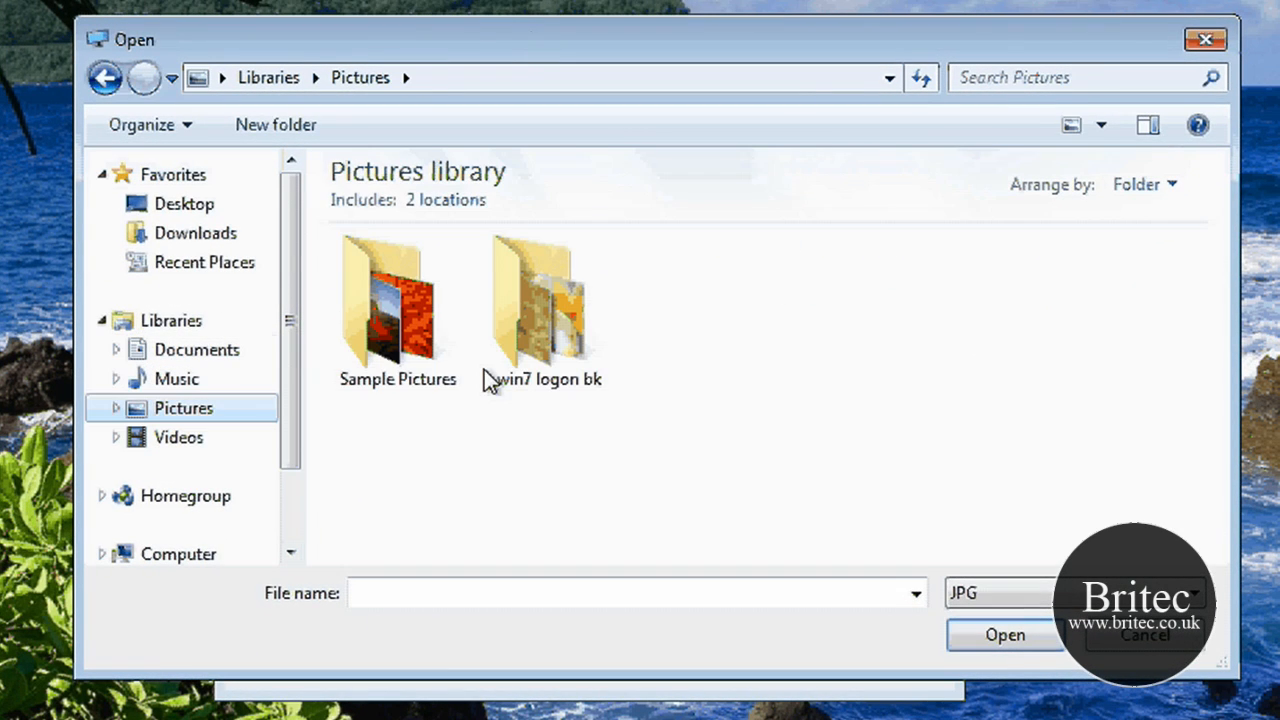
double_click(540, 300)
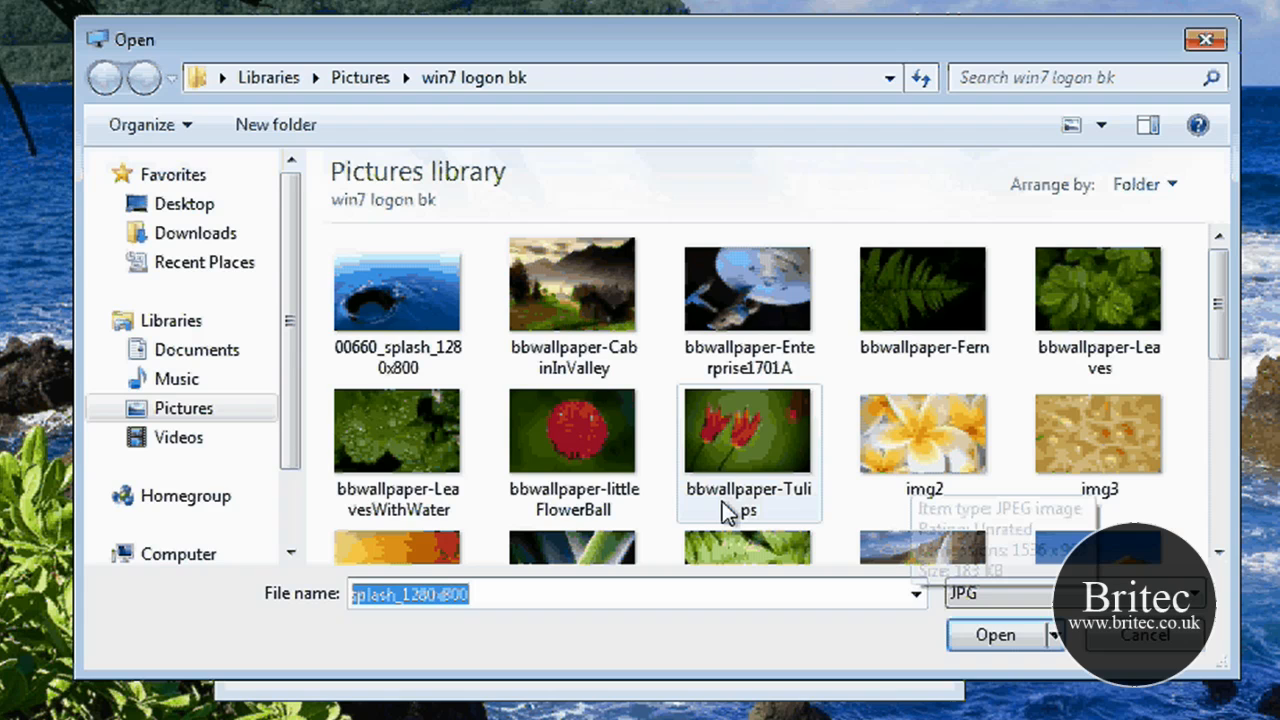
left_click(397, 430)
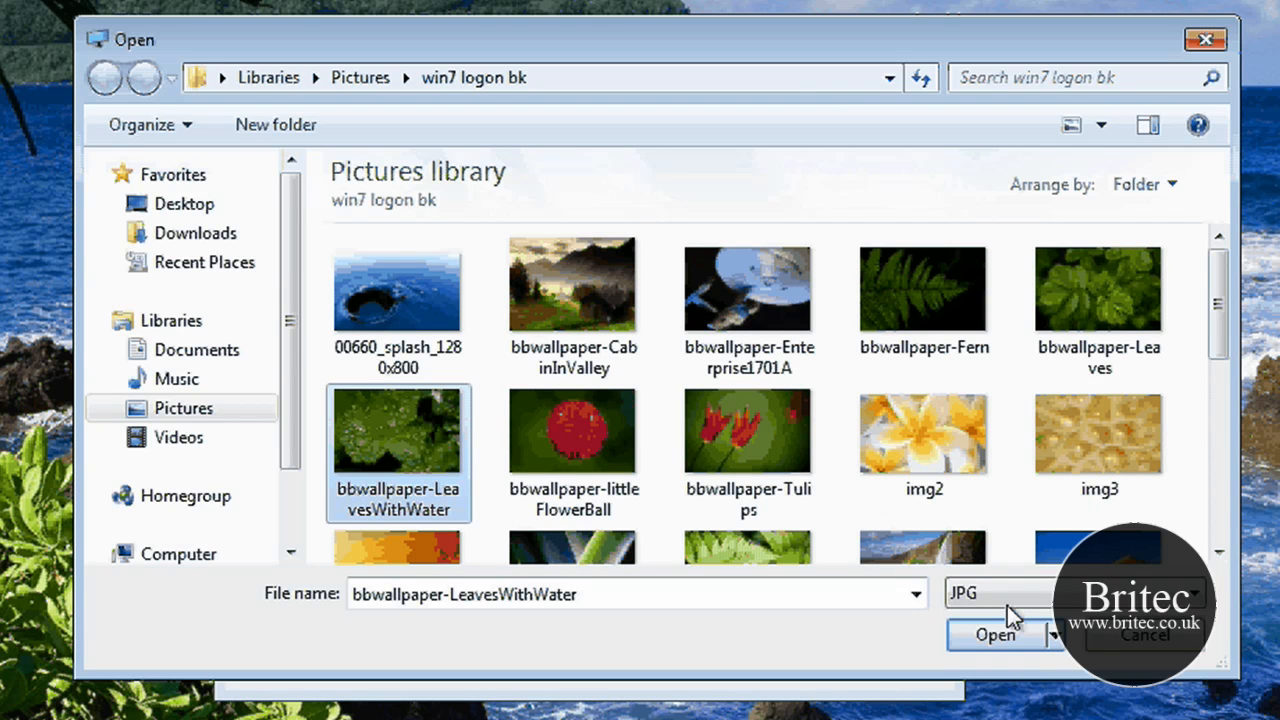
left_click(994, 635)
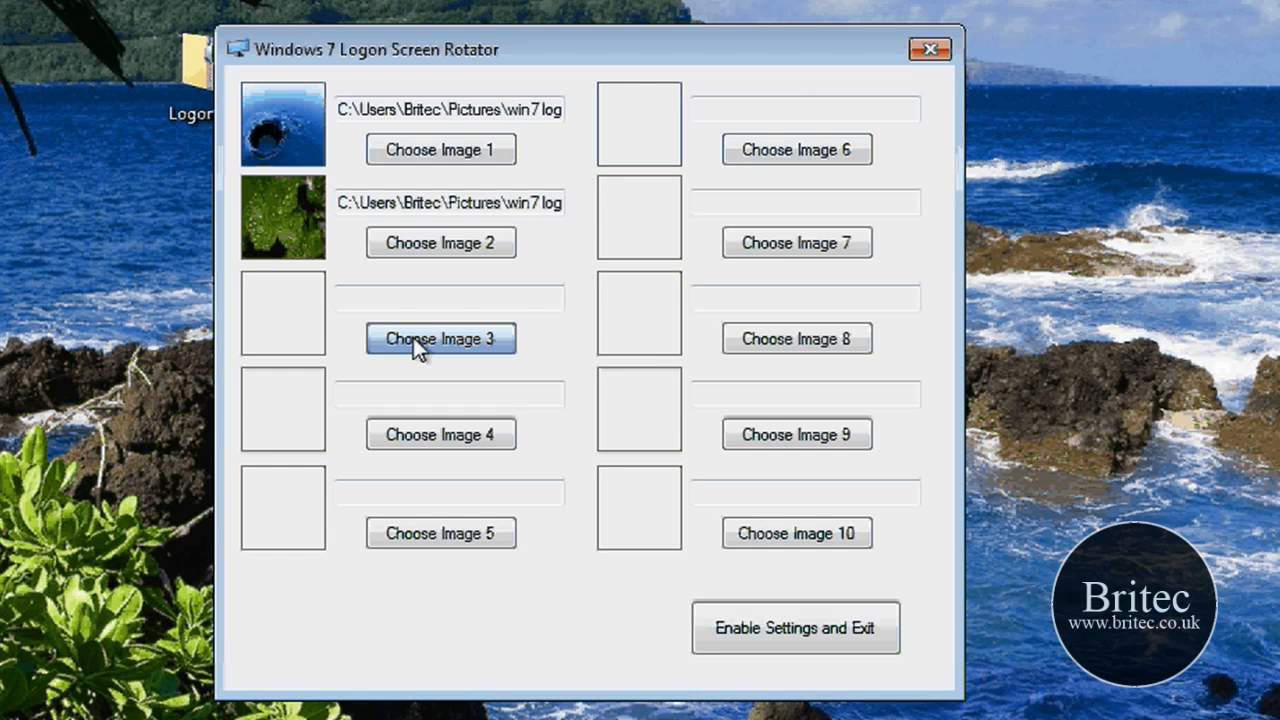
left_click(440, 338)
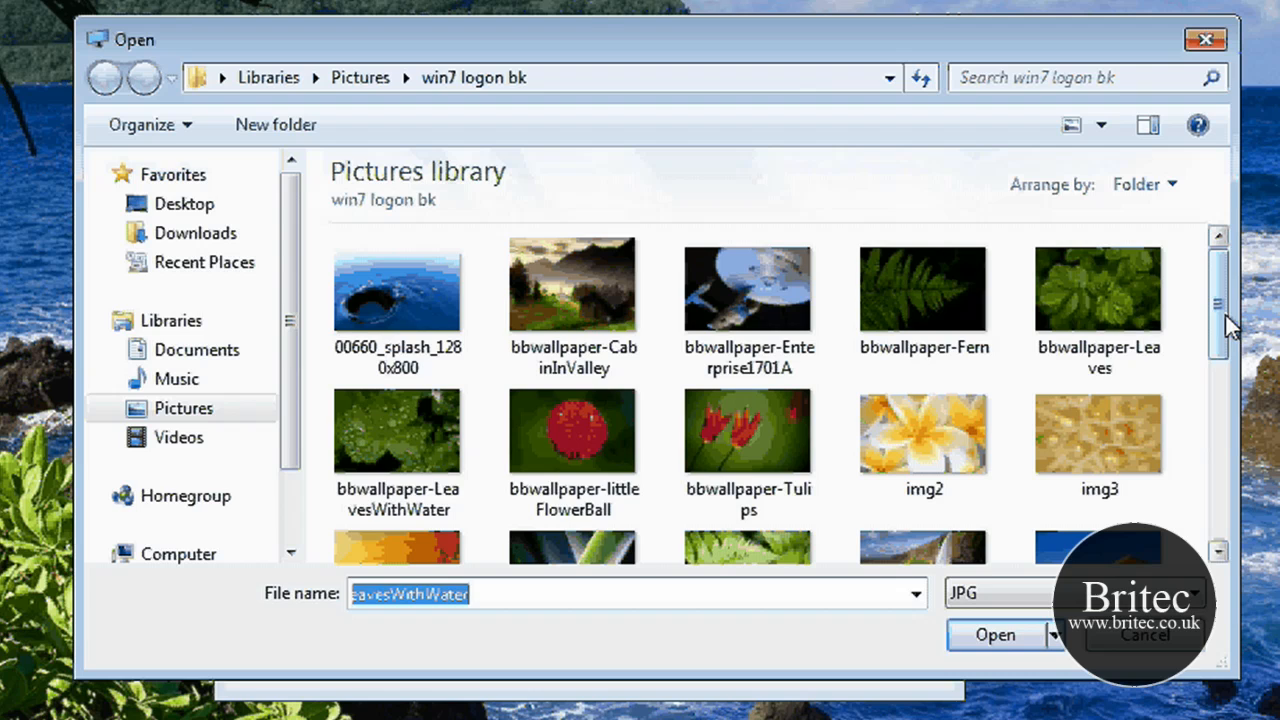
left_click(1098, 430)
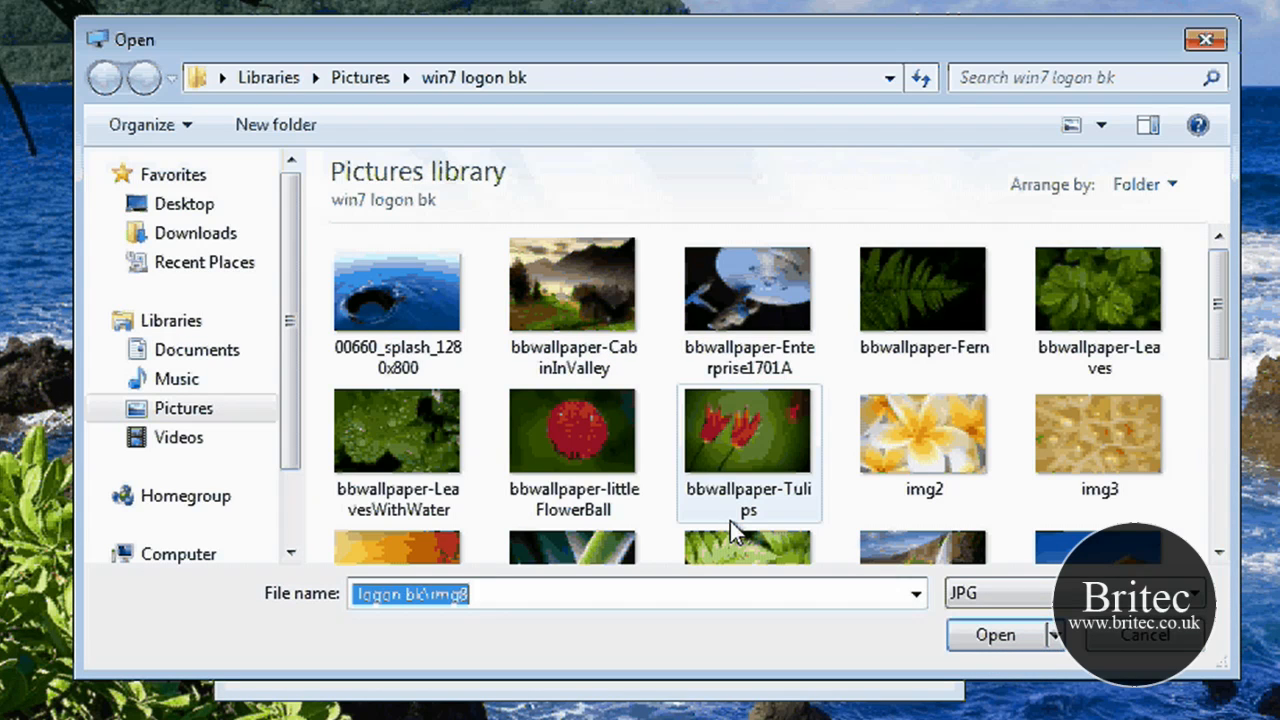
scroll("down", 3)
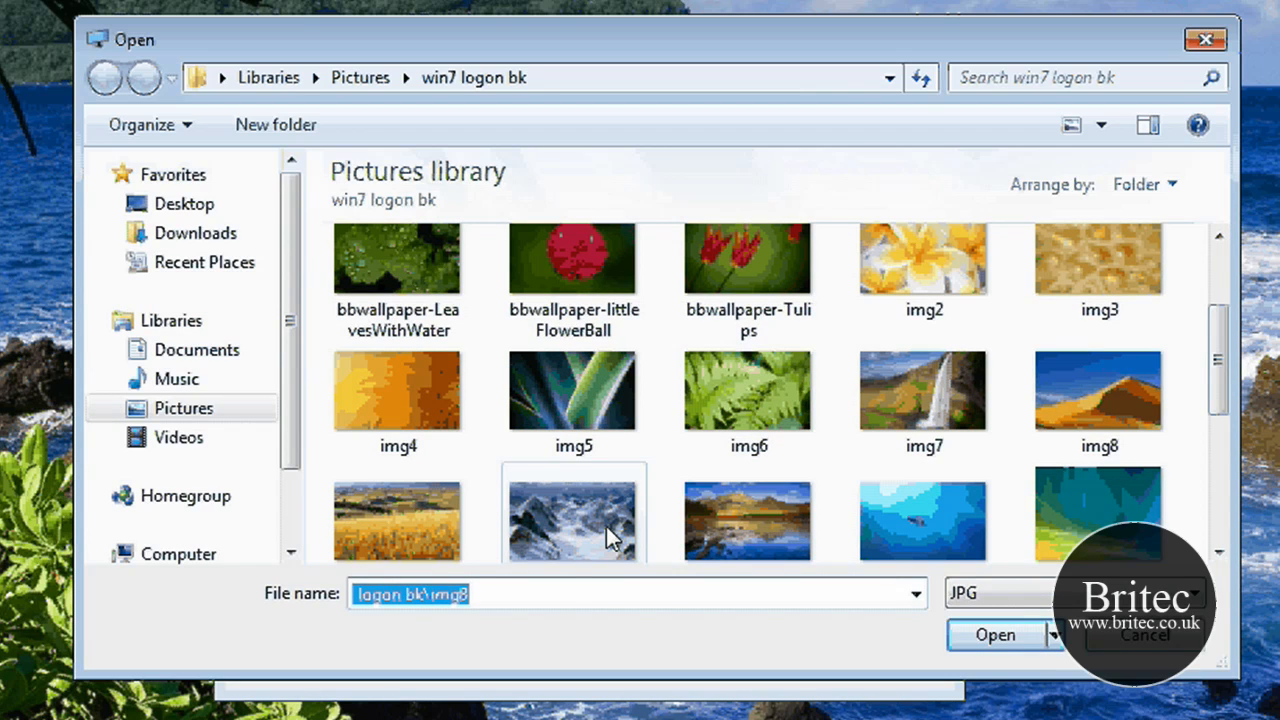
Step: Dismiss the oversized img10 warning, then load img24a and the img7 waterfall into the remaining left slots
left_click(995, 634)
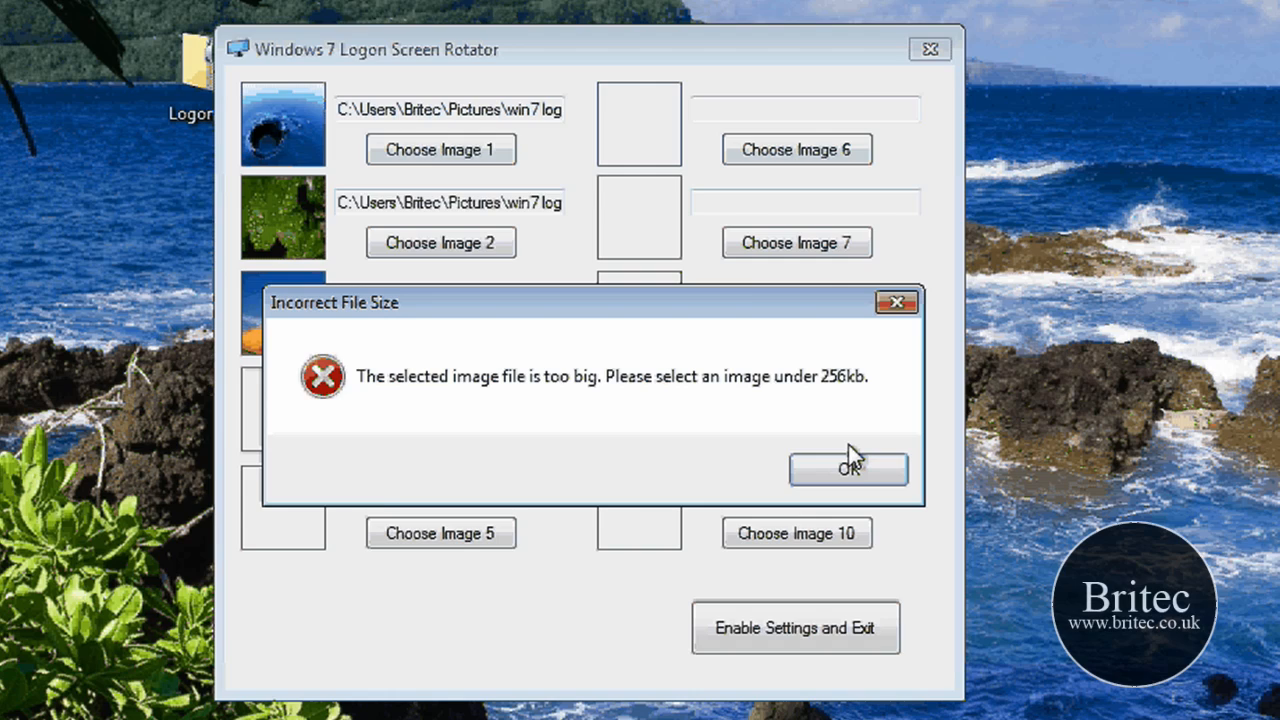
left_click(848, 470)
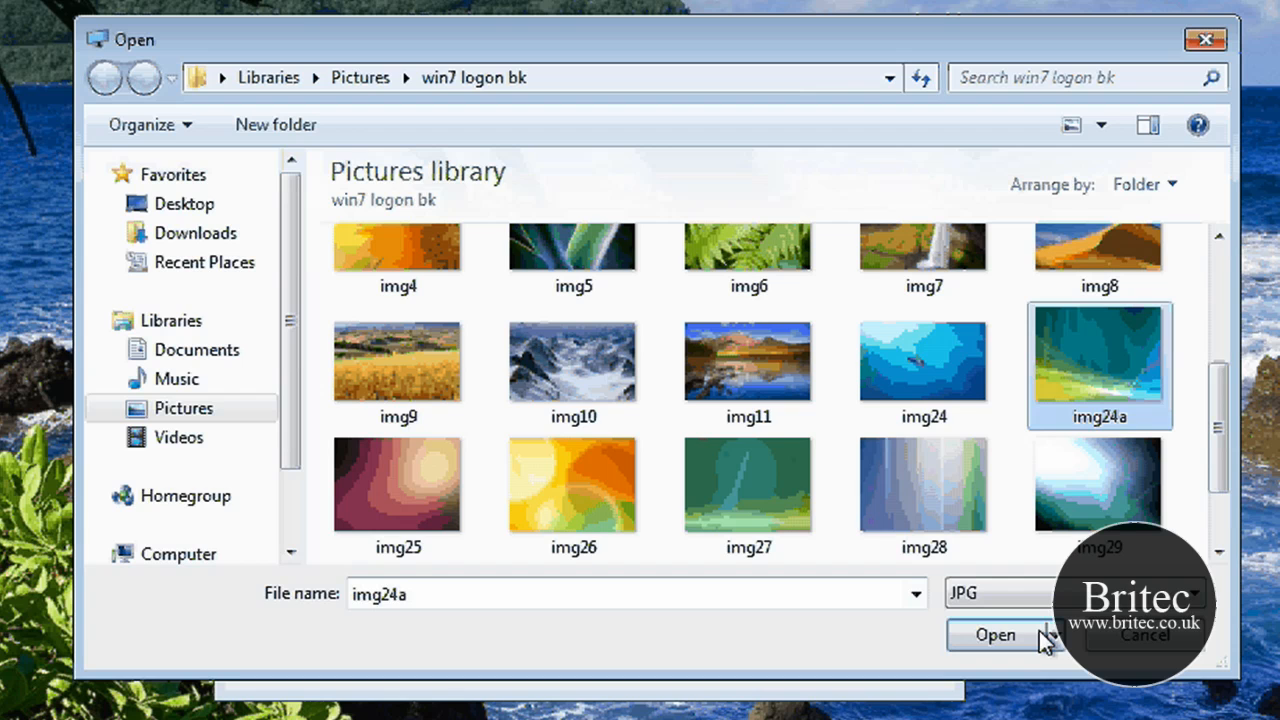
left_click(994, 635)
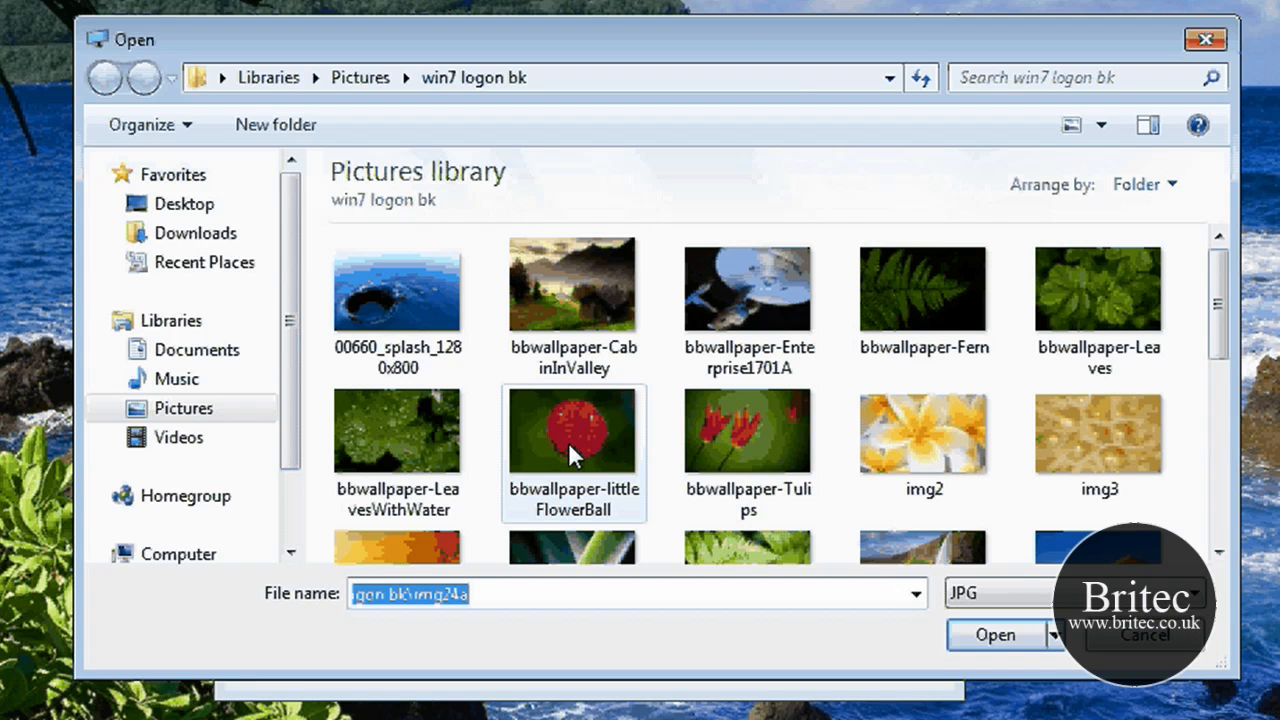
scroll("down", 3)
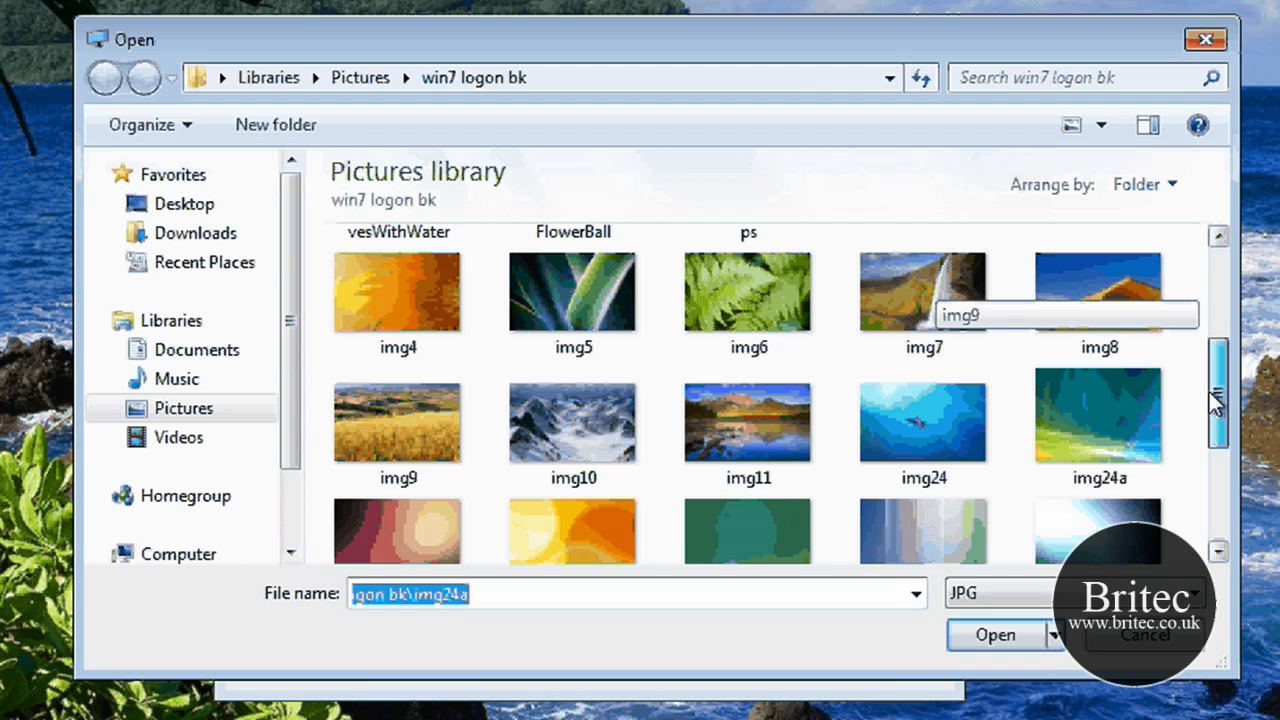
left_click(922, 291)
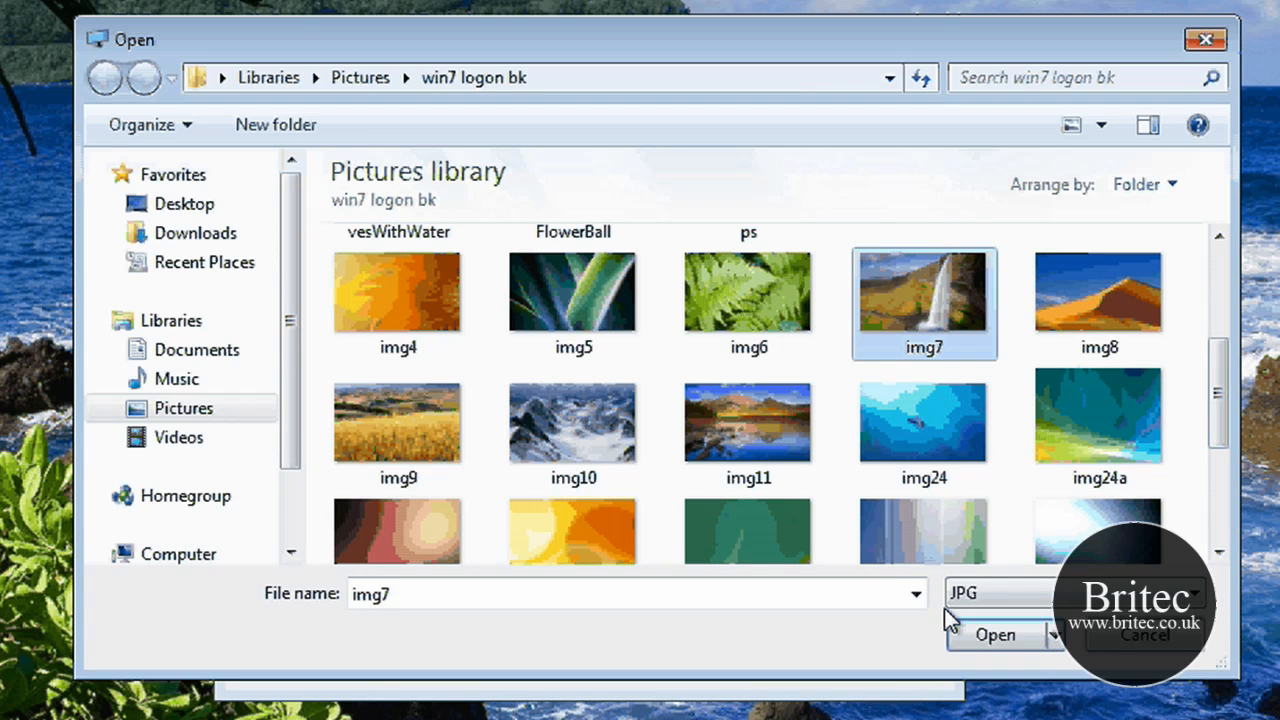
left_click(994, 634)
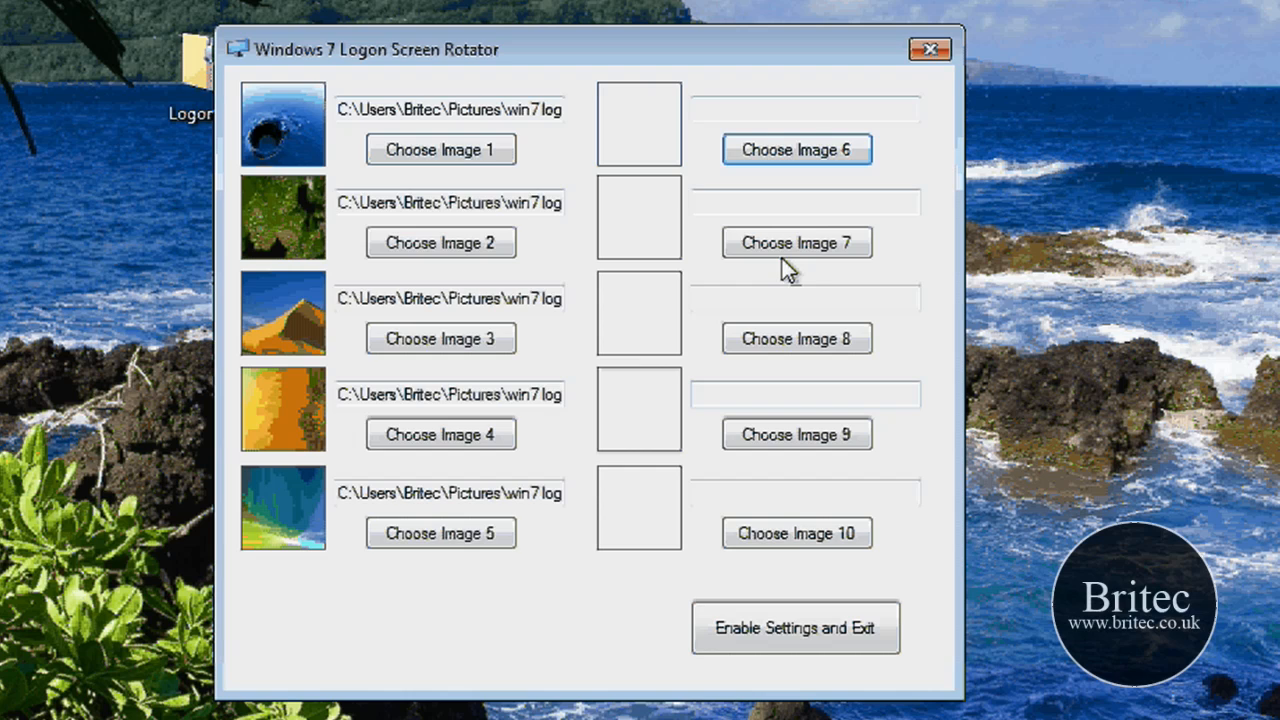
Step: Choose a picture for slot six after img25 is rejected as too big
left_click(796, 242)
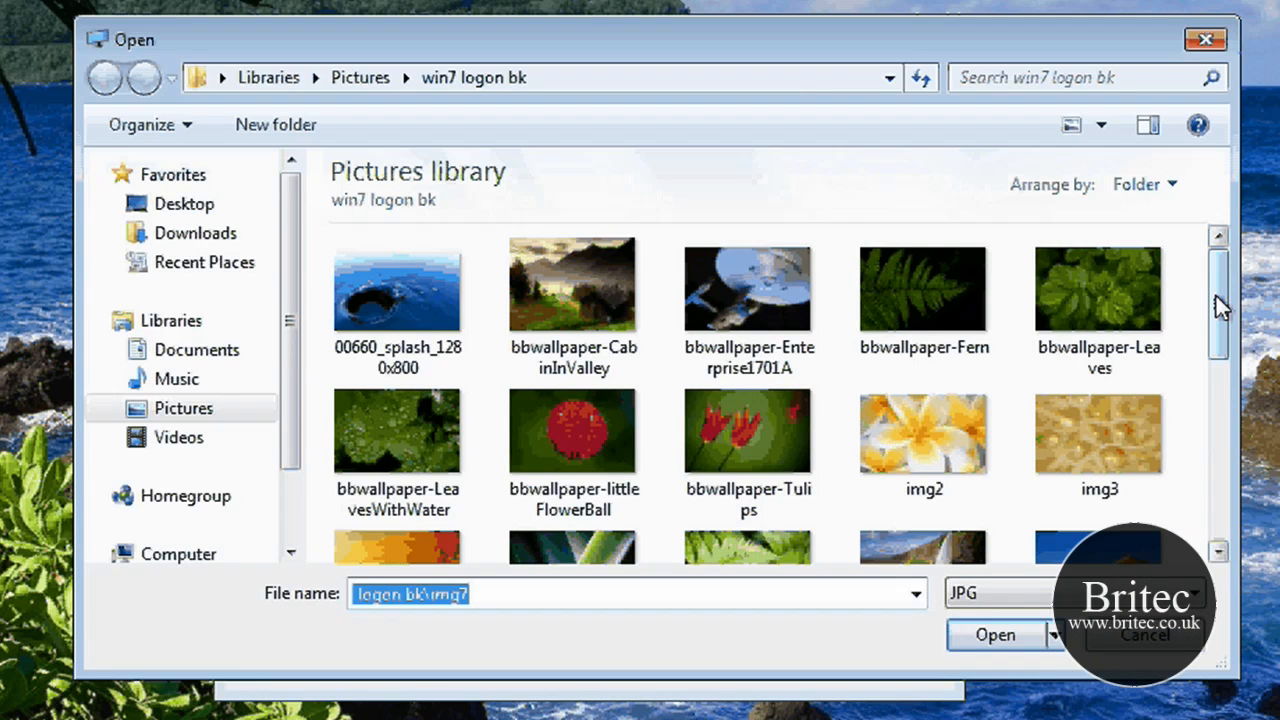
scroll("down", 3)
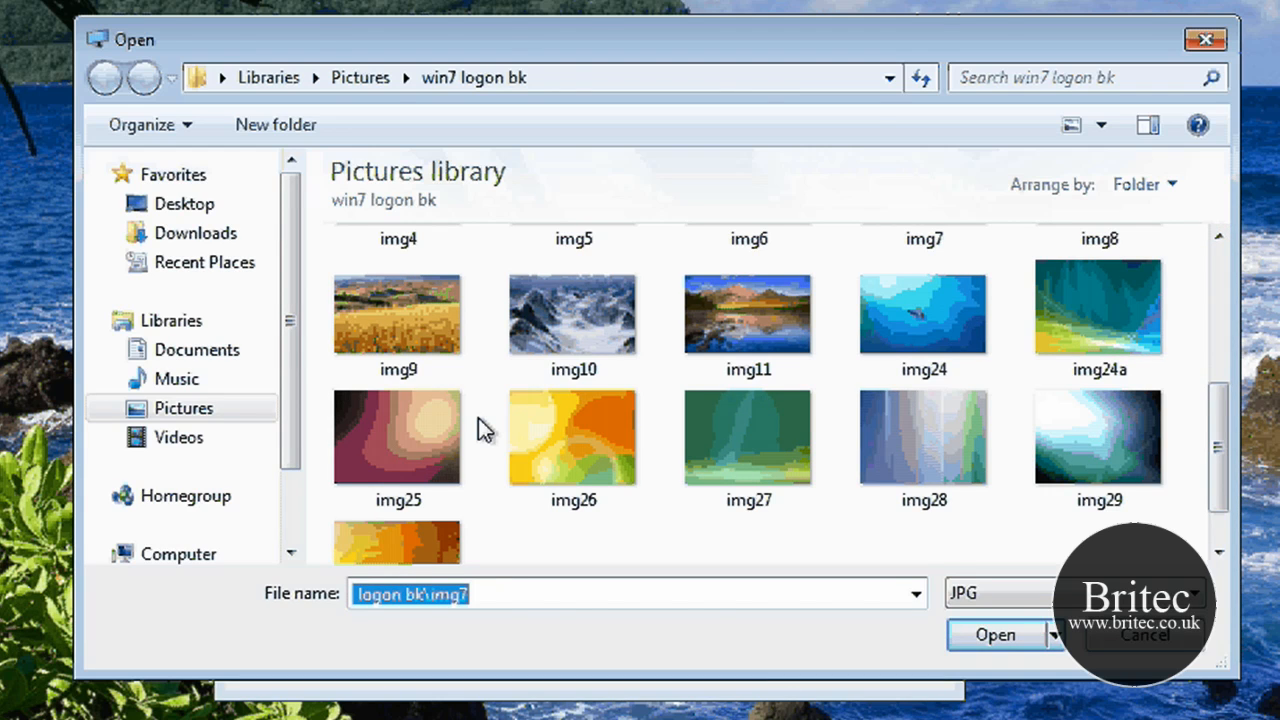
left_click(994, 635)
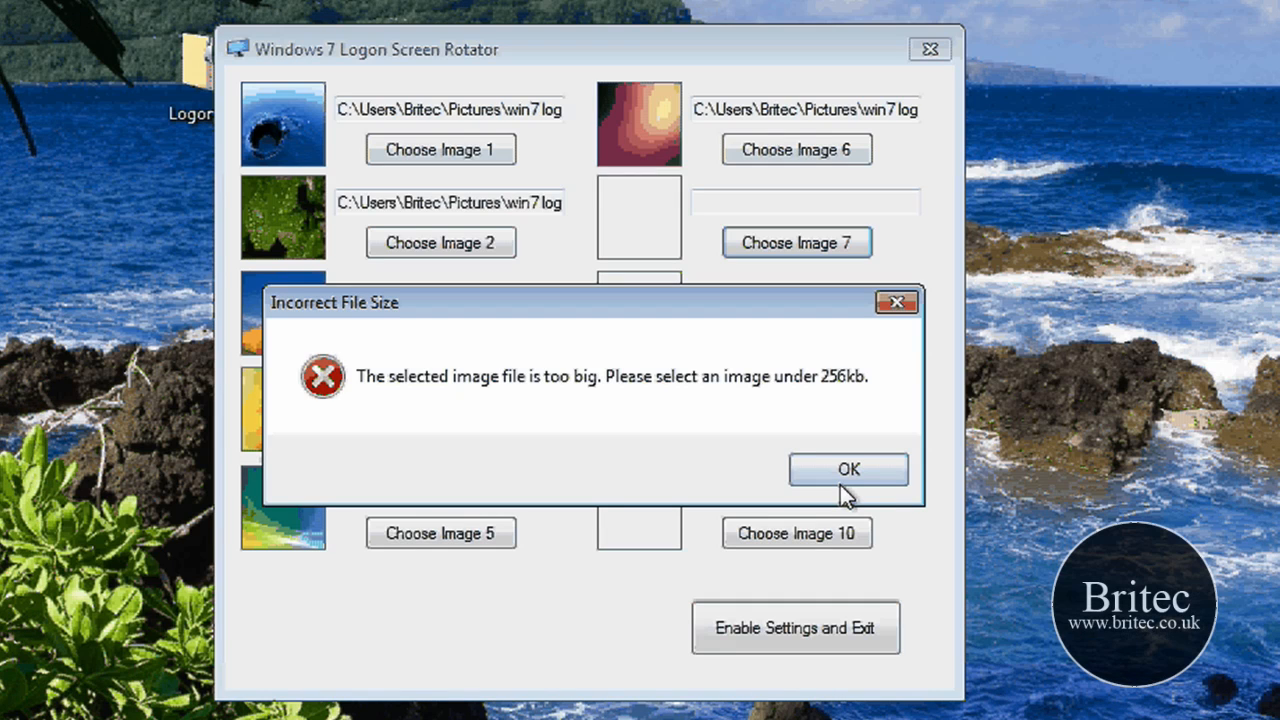
left_click(848, 469)
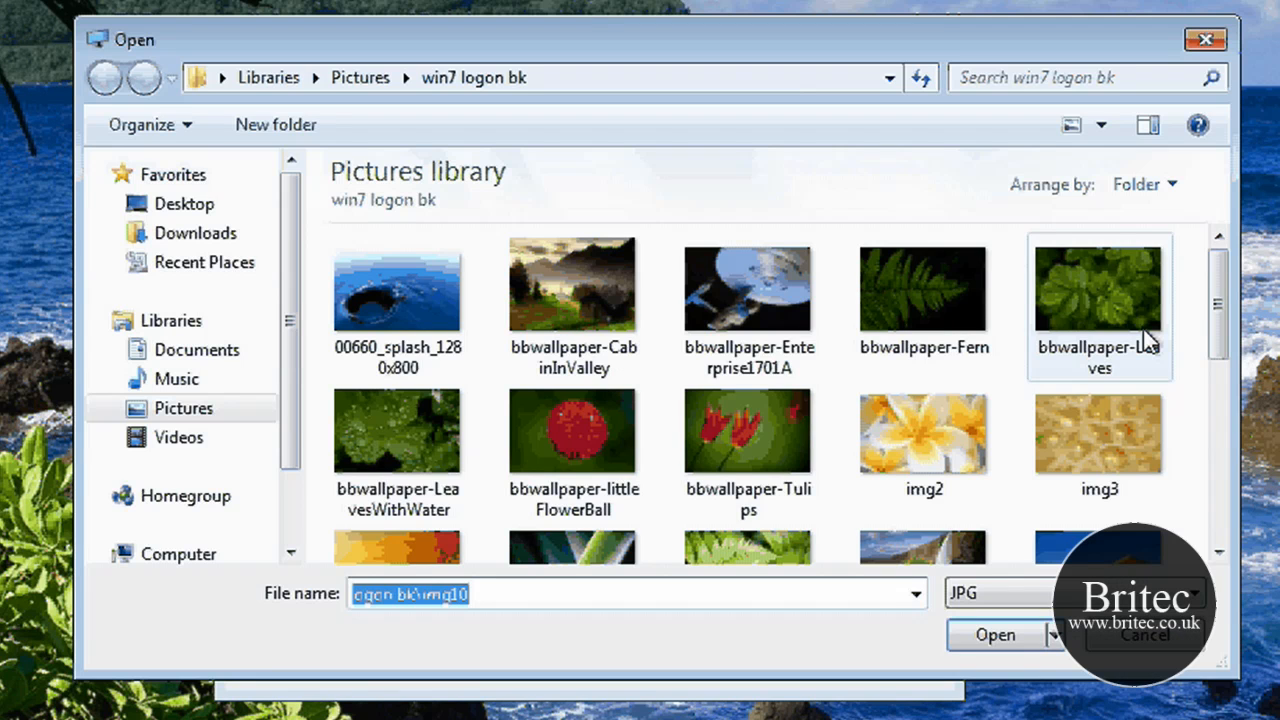
scroll("down", 3)
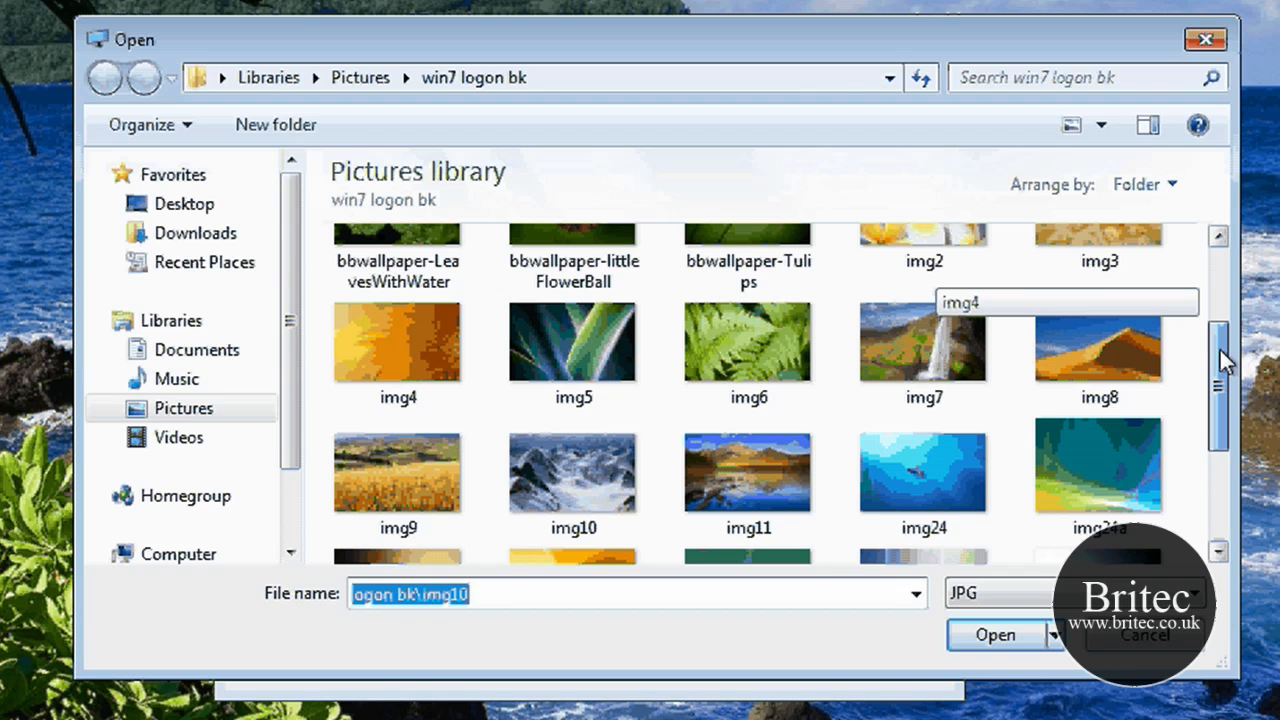
left_click(993, 635)
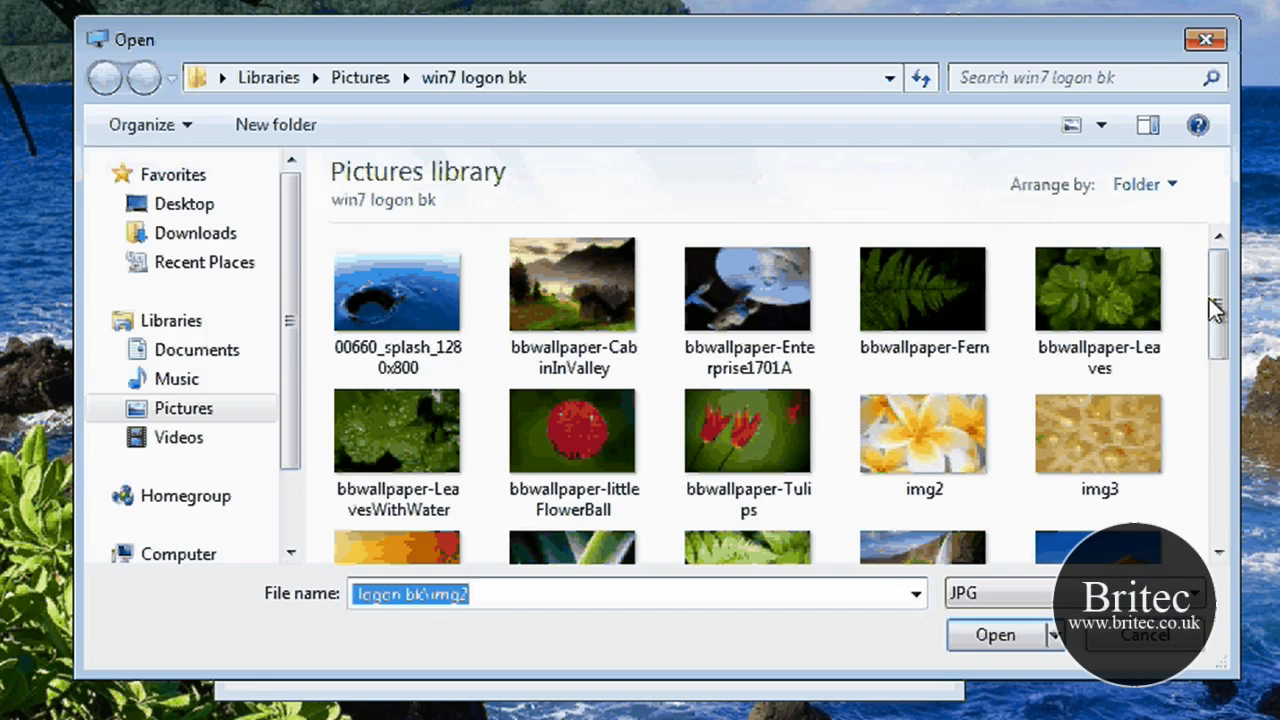
Step: Fill the remaining right-column slots, finishing with img26 in slot ten
left_click(573, 352)
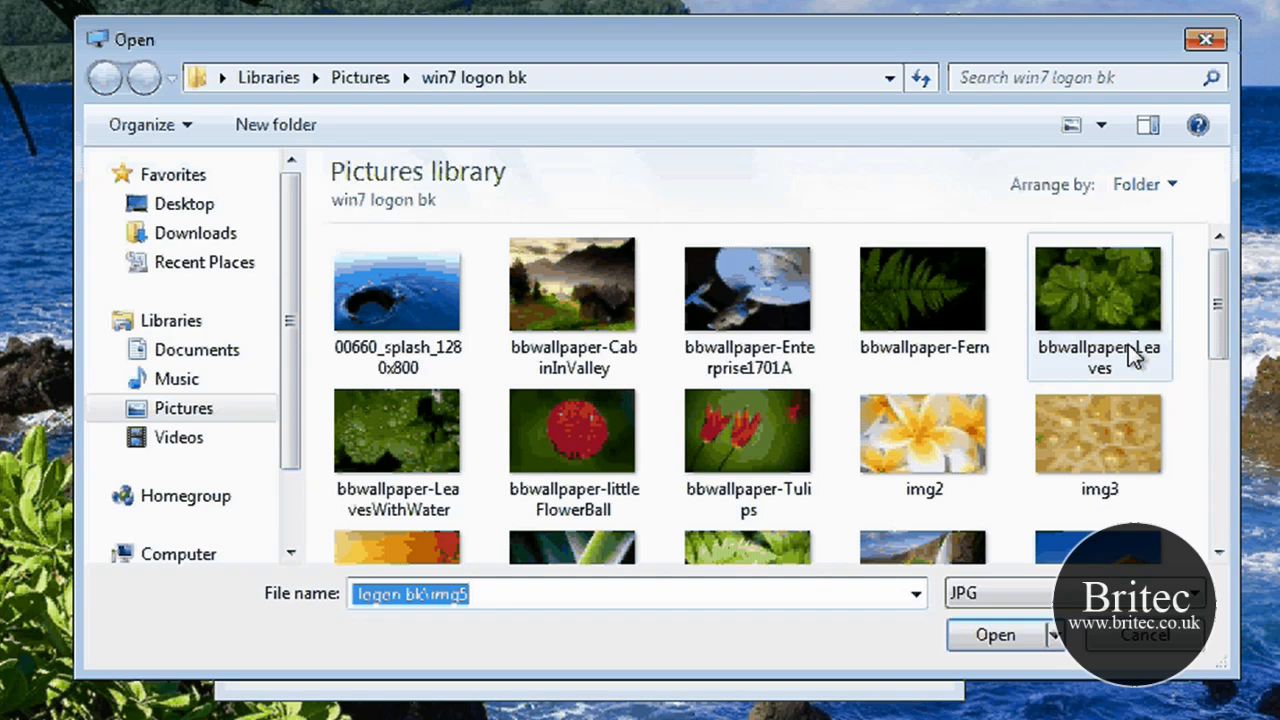
scroll("down", 3)
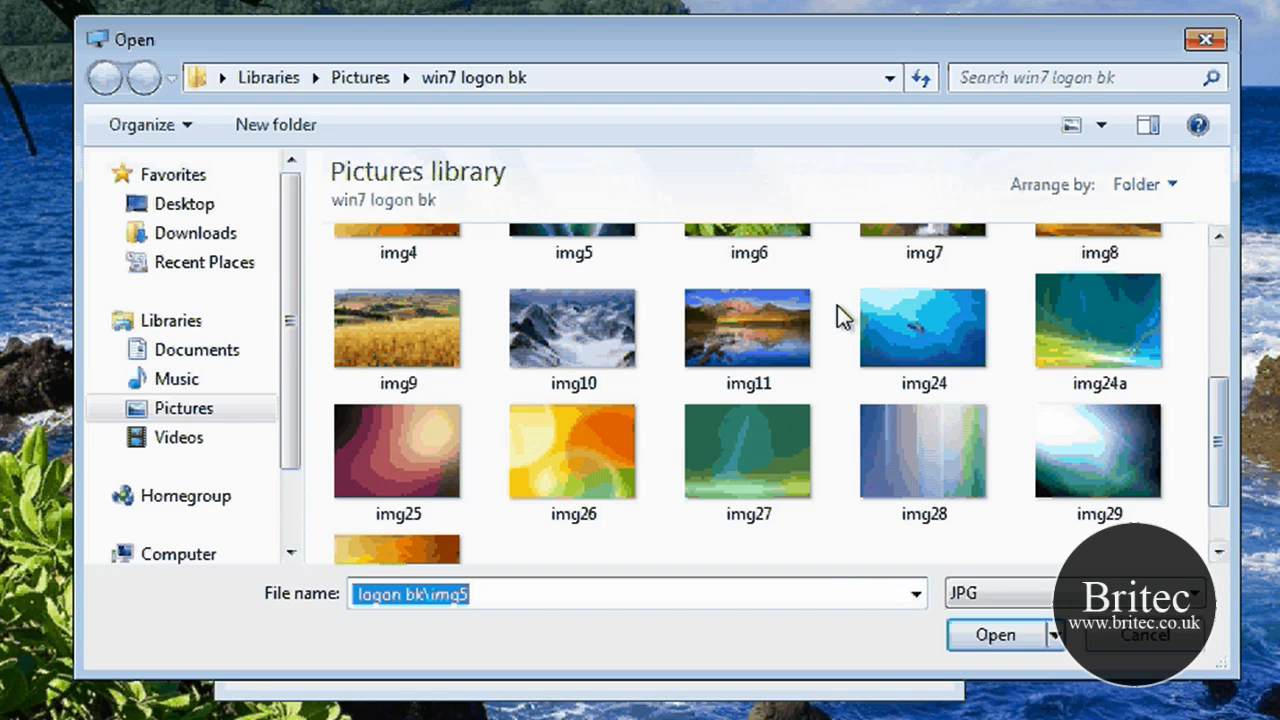
left_click(994, 635)
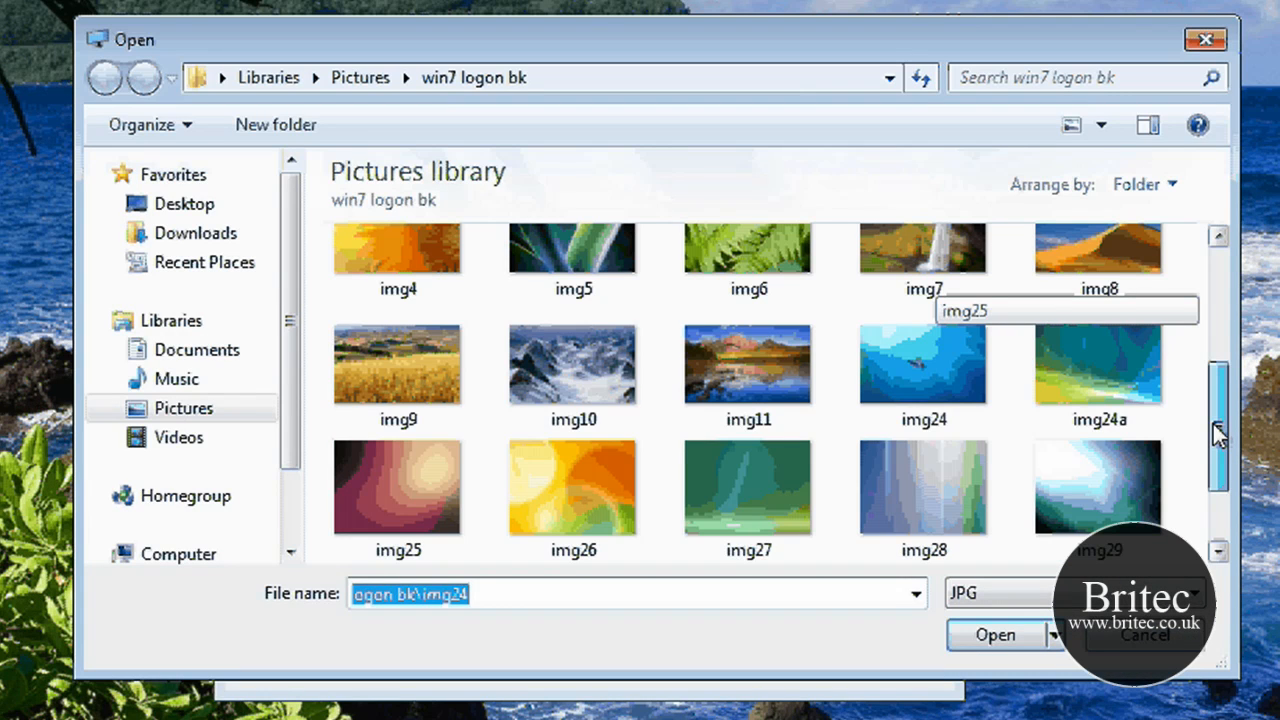
scroll("down", 3)
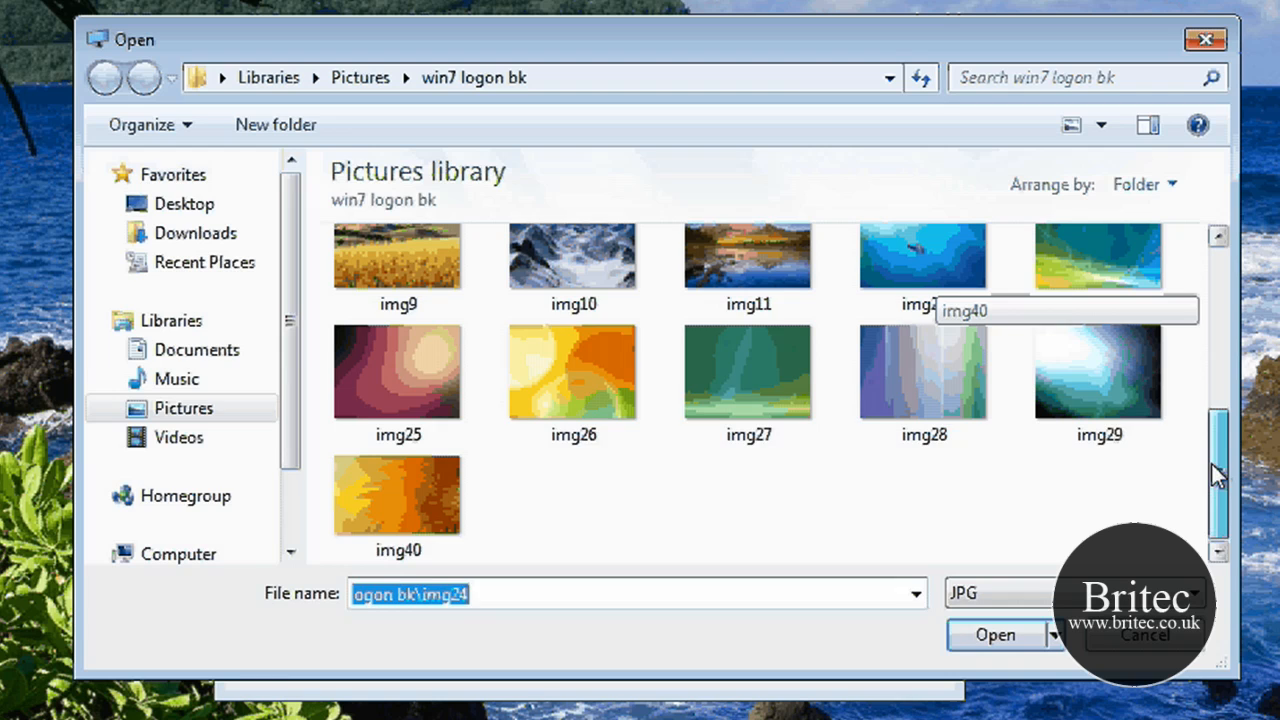
left_click(573, 380)
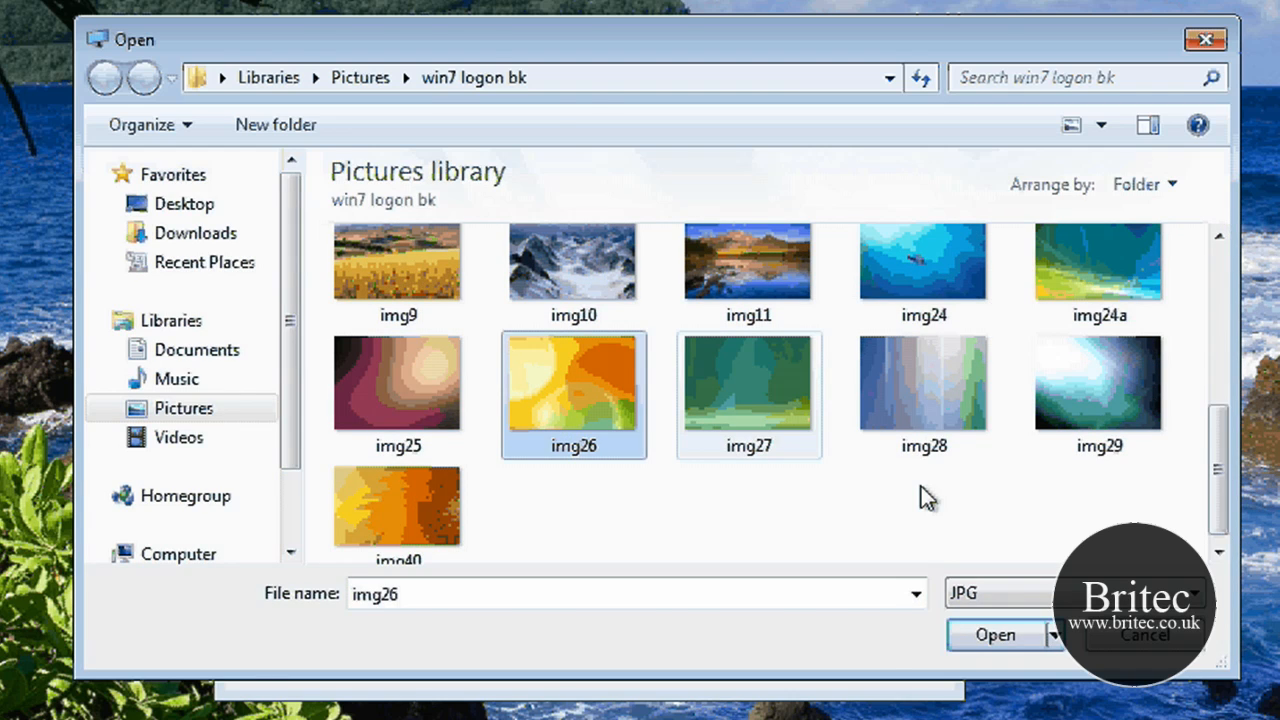
left_click(994, 635)
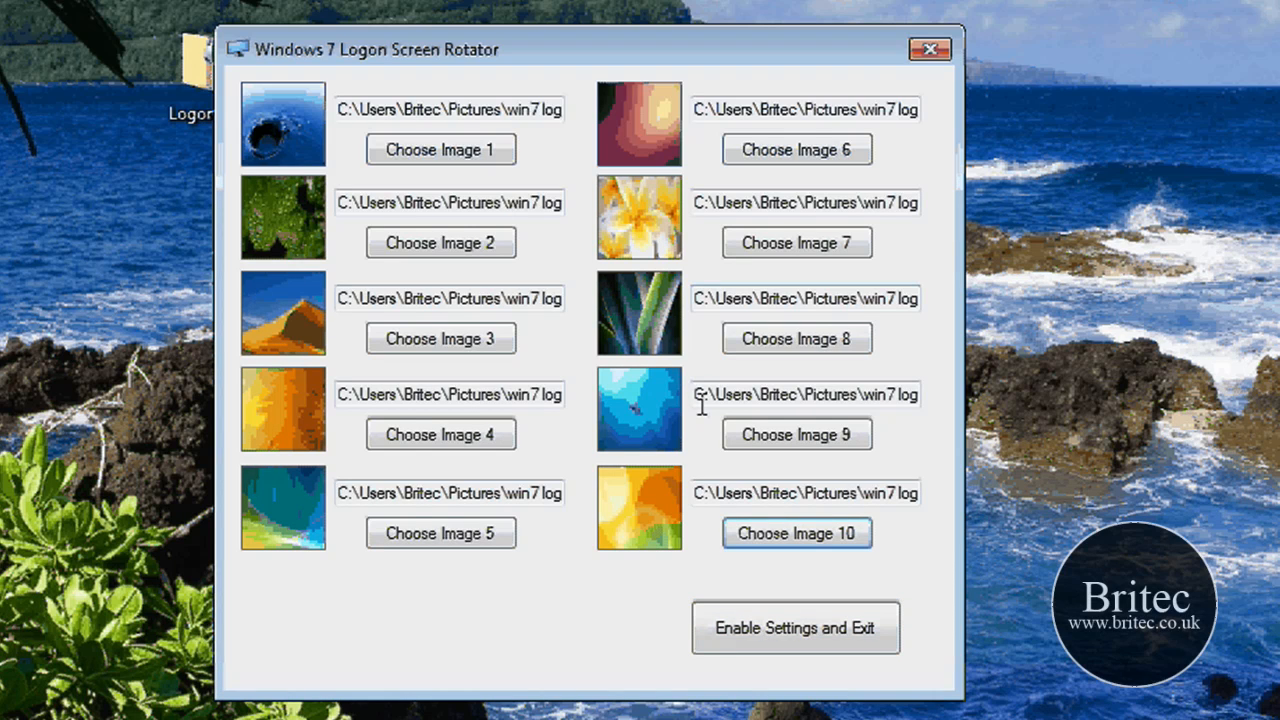
mouse_move(762, 603)
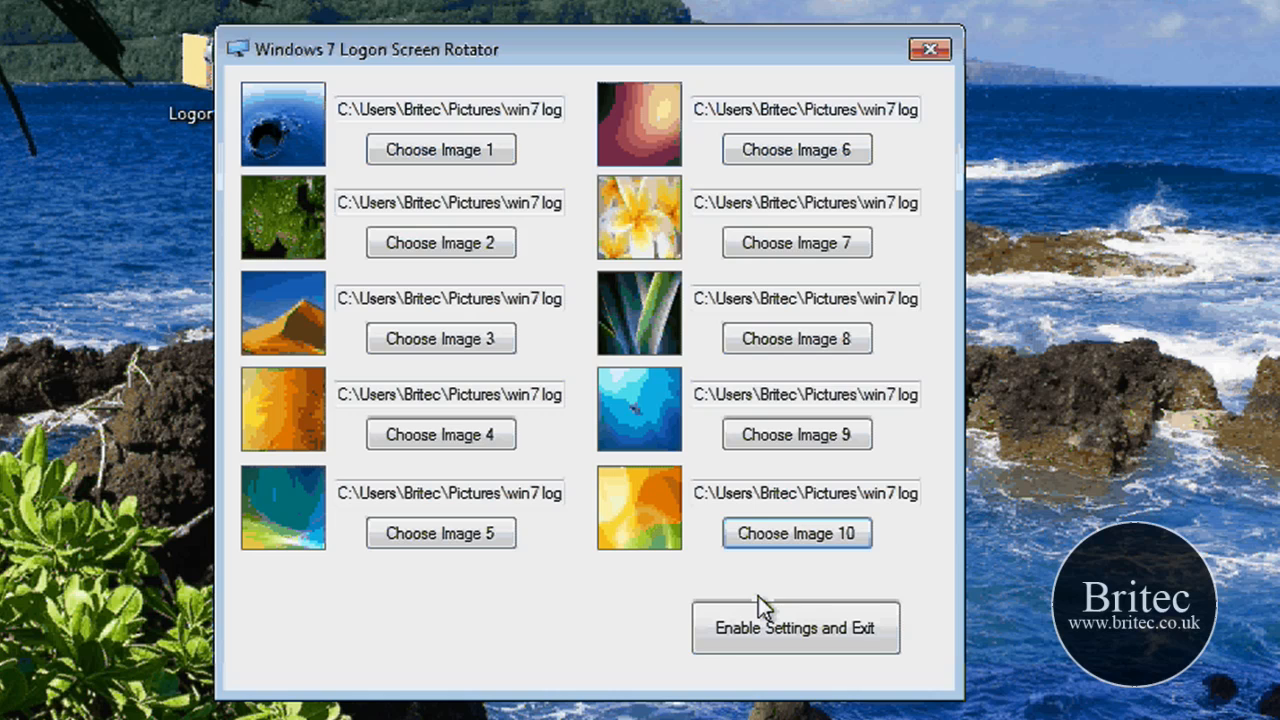
Step: Enable the rotation settings and exit, keeping screen 1 as the initial boot screen
left_click(795, 627)
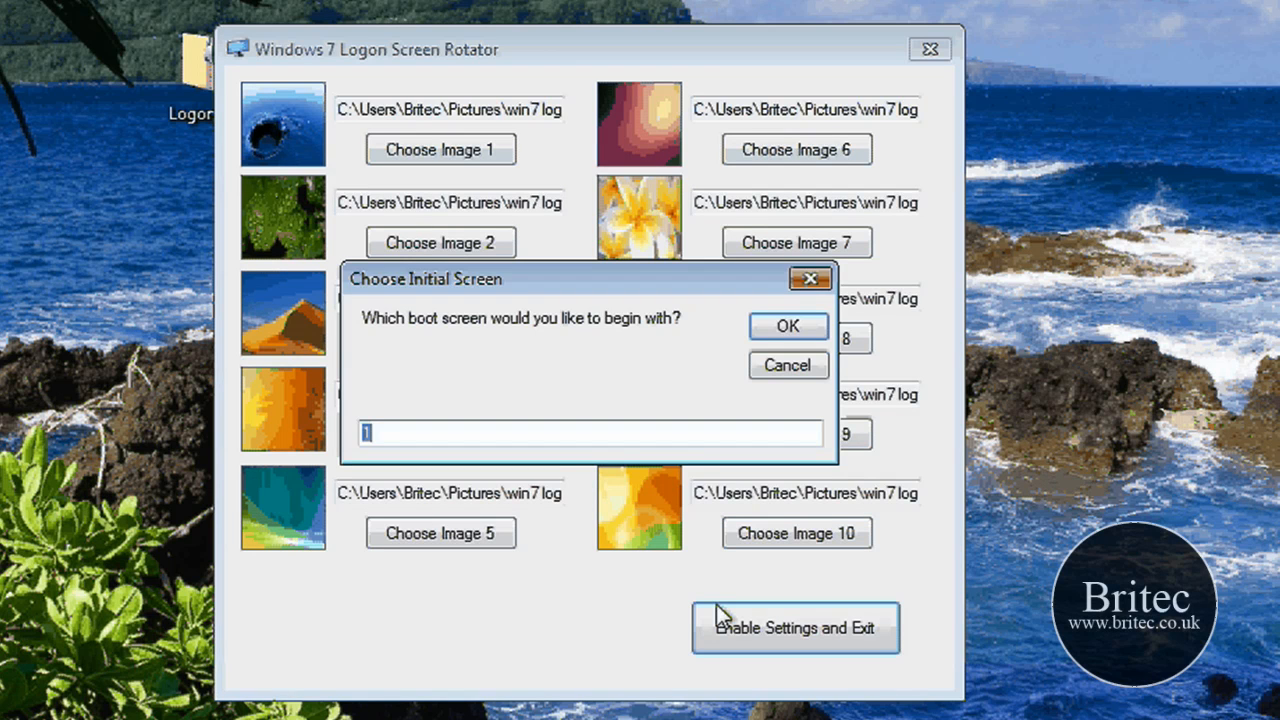
mouse_move(733, 418)
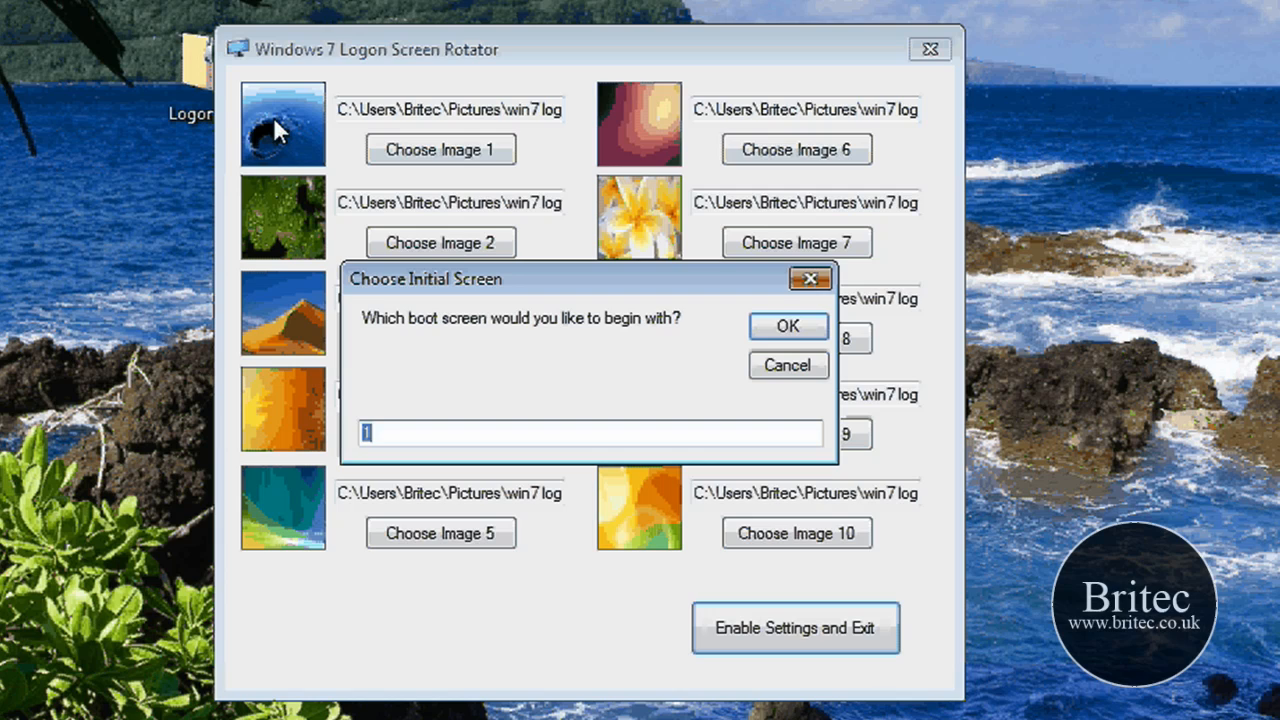
mouse_move(288, 145)
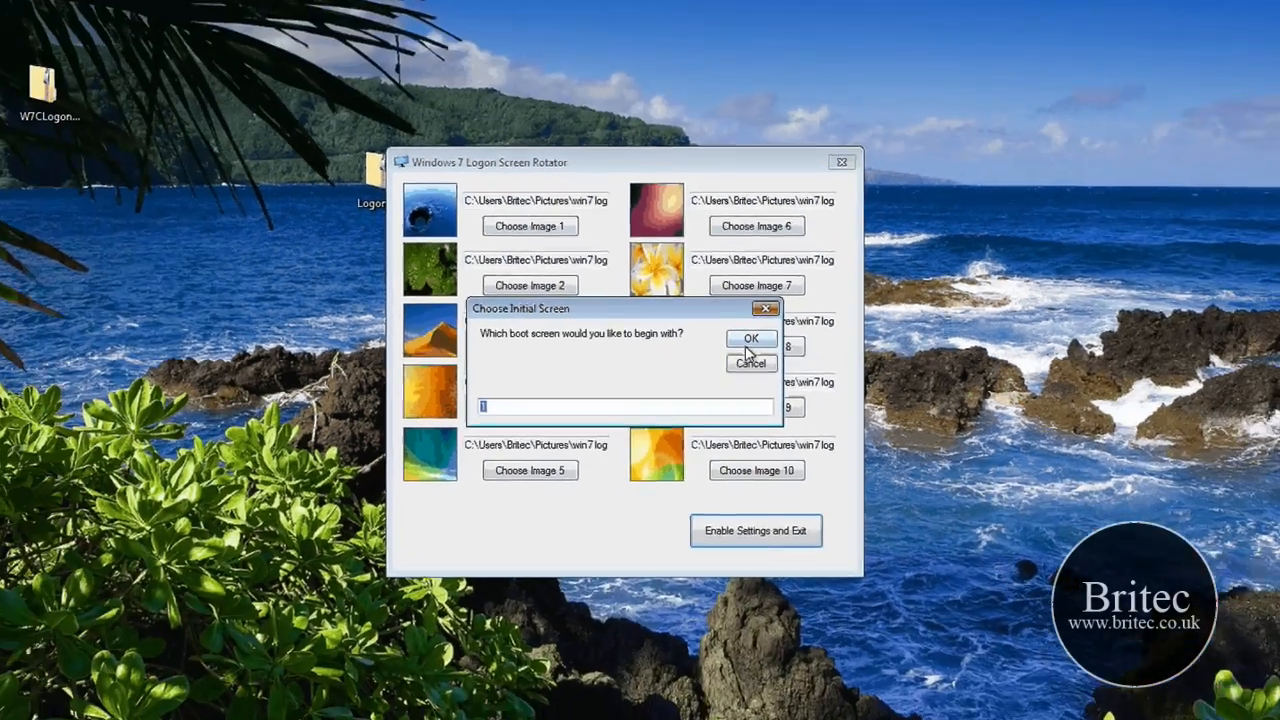
left_click(751, 338)
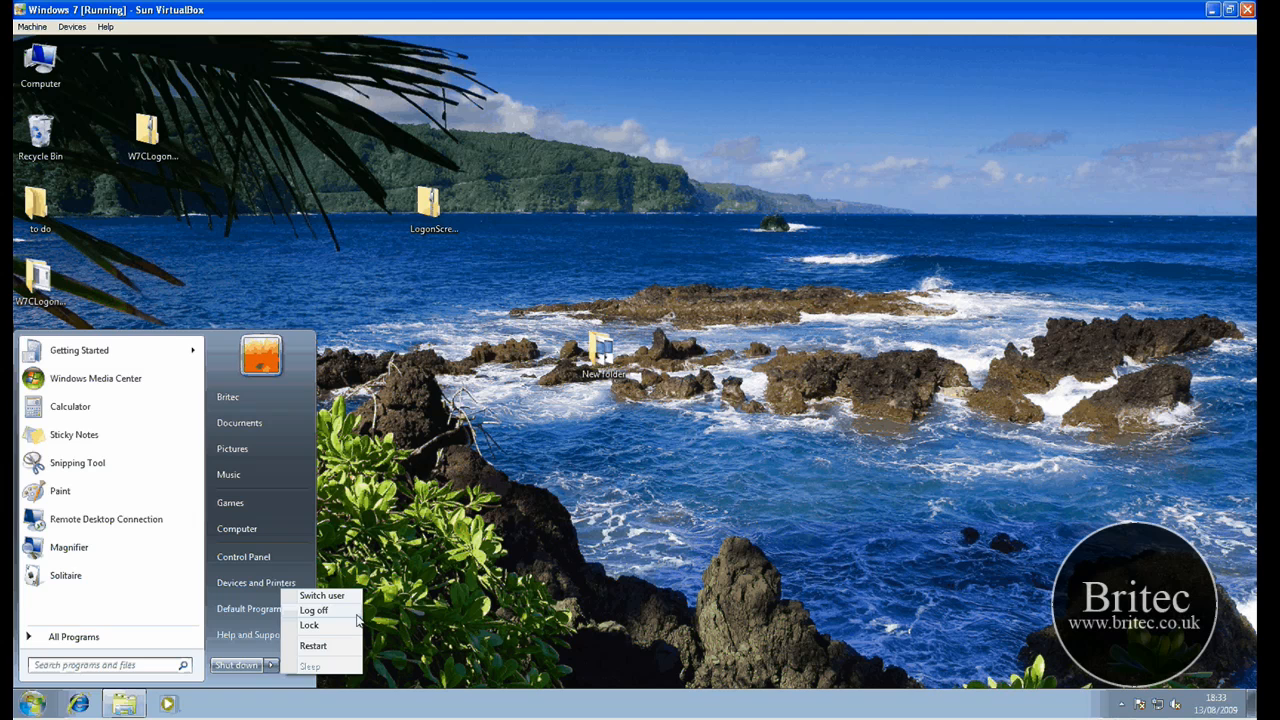
Step: Log off and log back in through the user tile, seeing the water-splash logon background
left_click(314, 610)
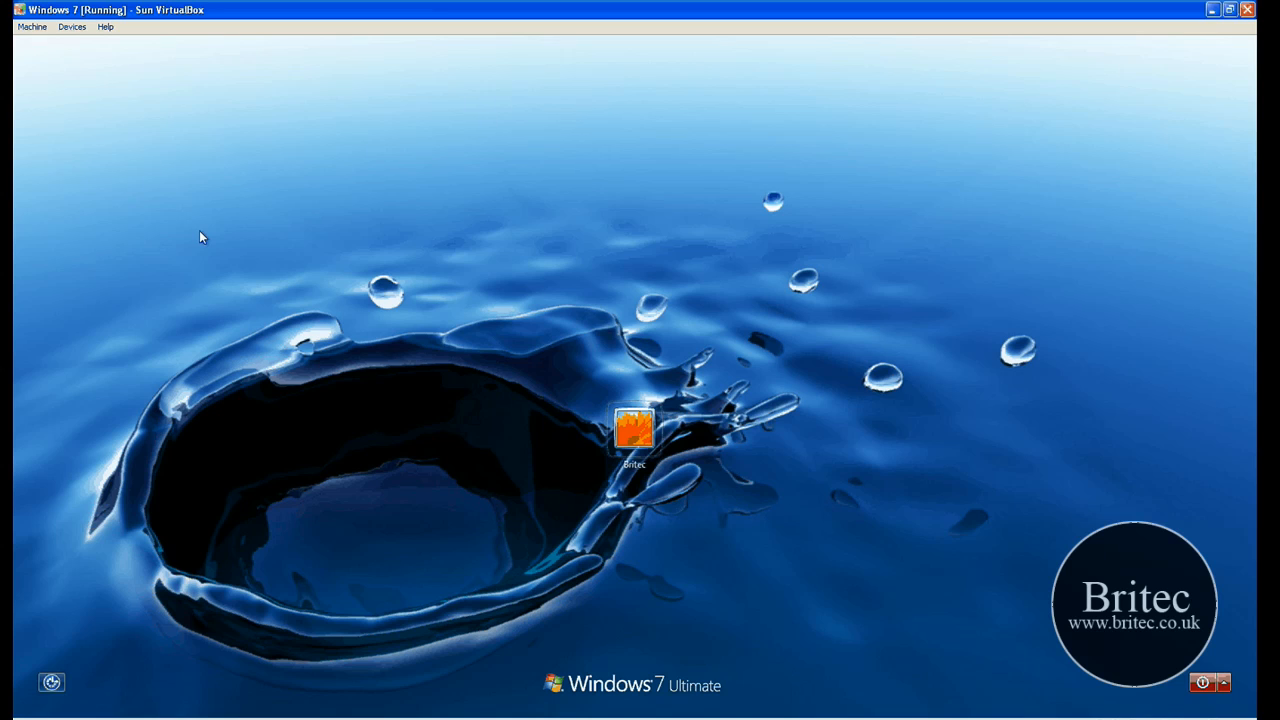
left_click(632, 430)
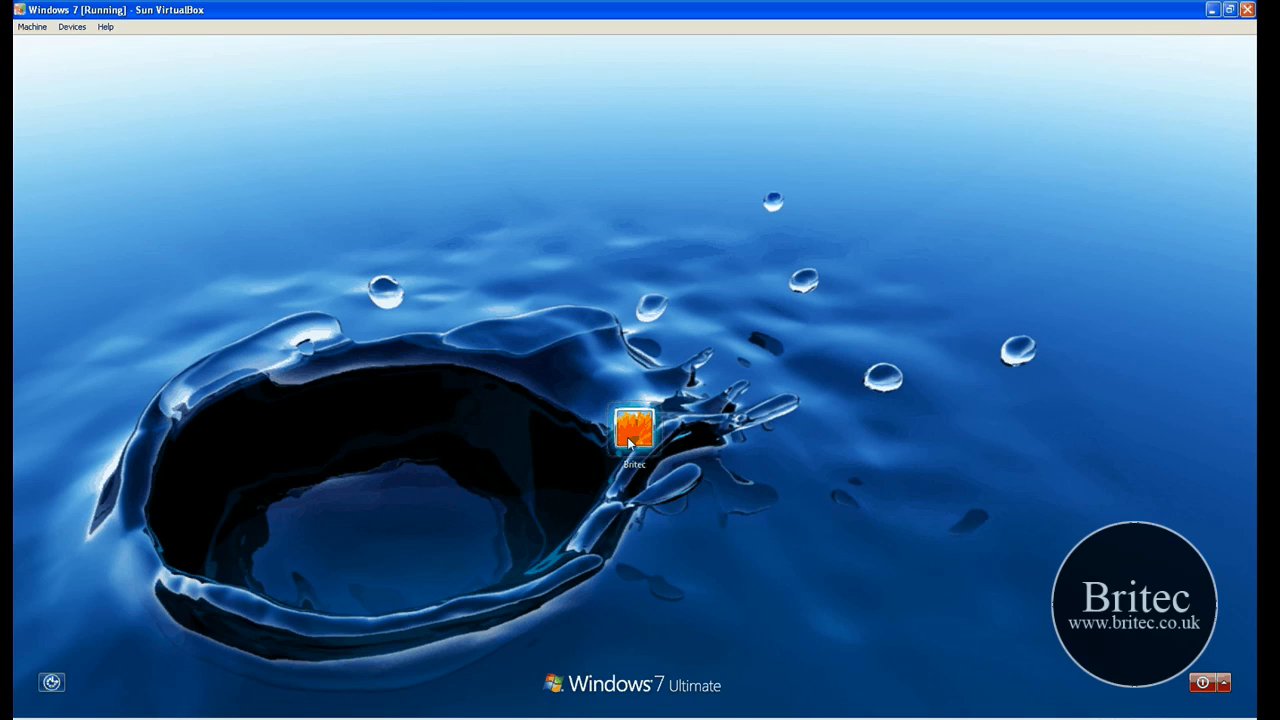
double_click(633, 428)
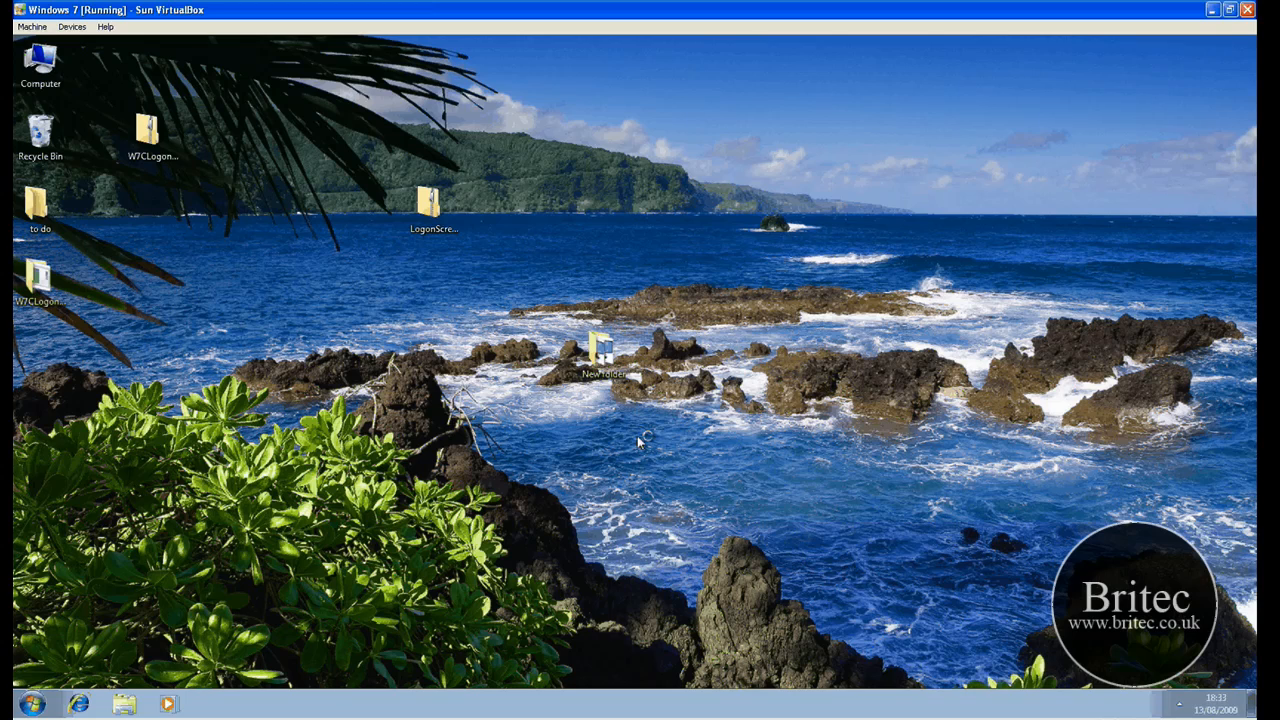
mouse_move(135, 660)
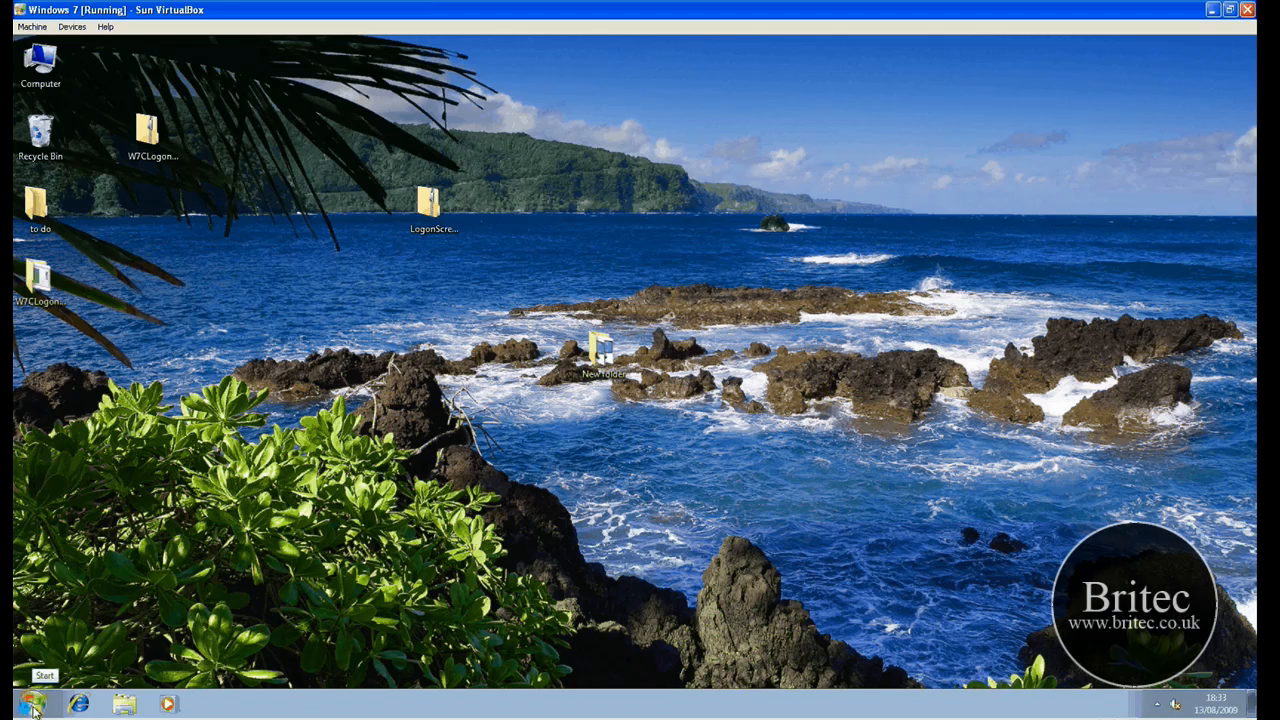
Step: Log off from the Start menu's Shut down options and sign back in, seeing the green leaf background
left_click(32, 704)
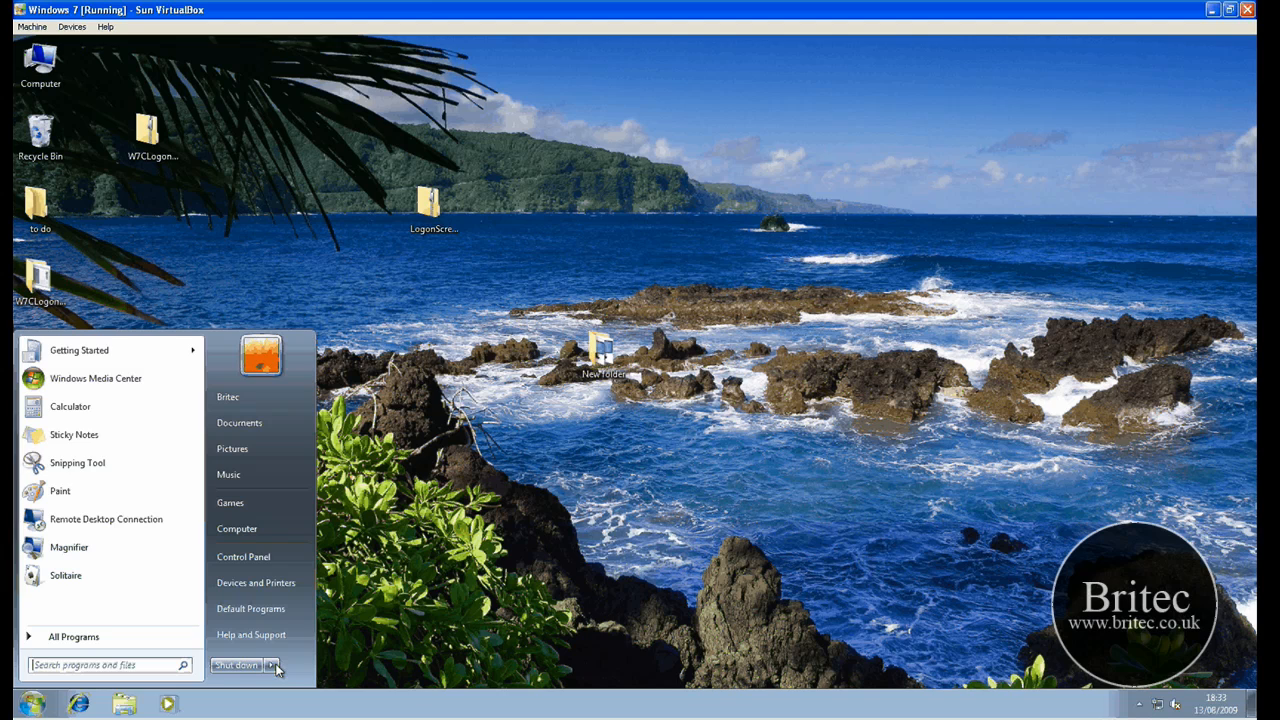
left_click(271, 665)
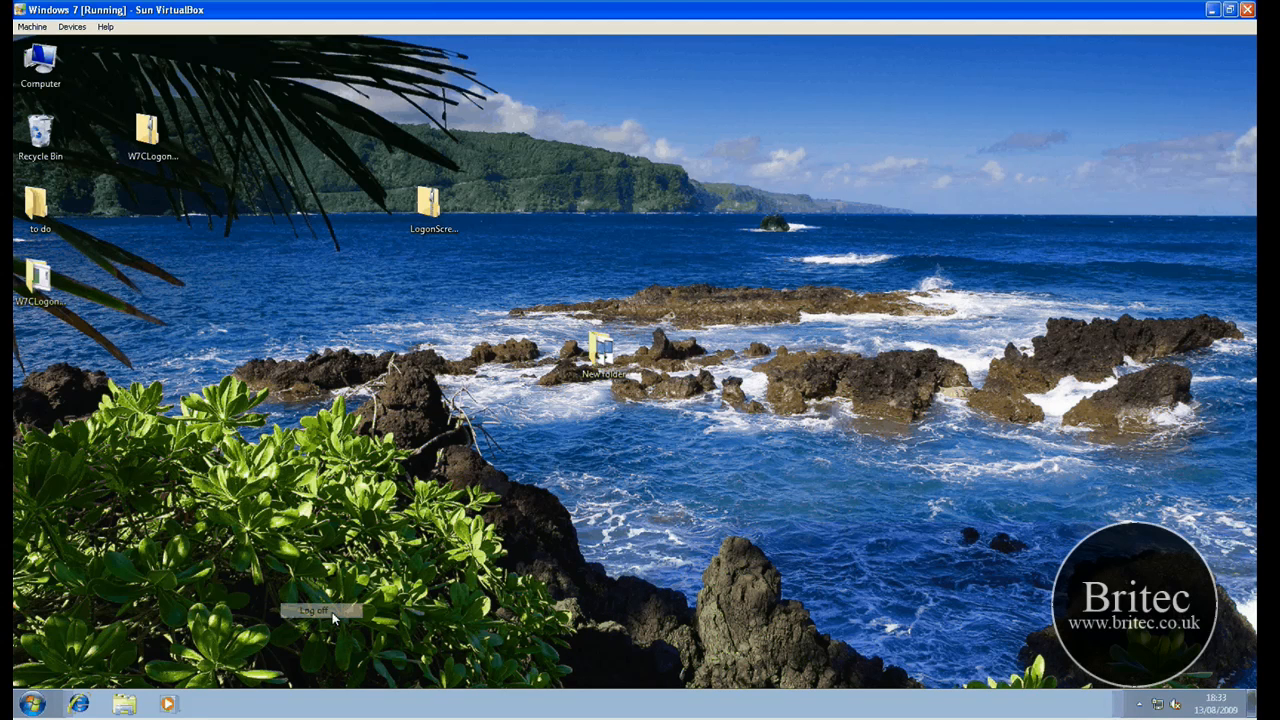
left_click(318, 610)
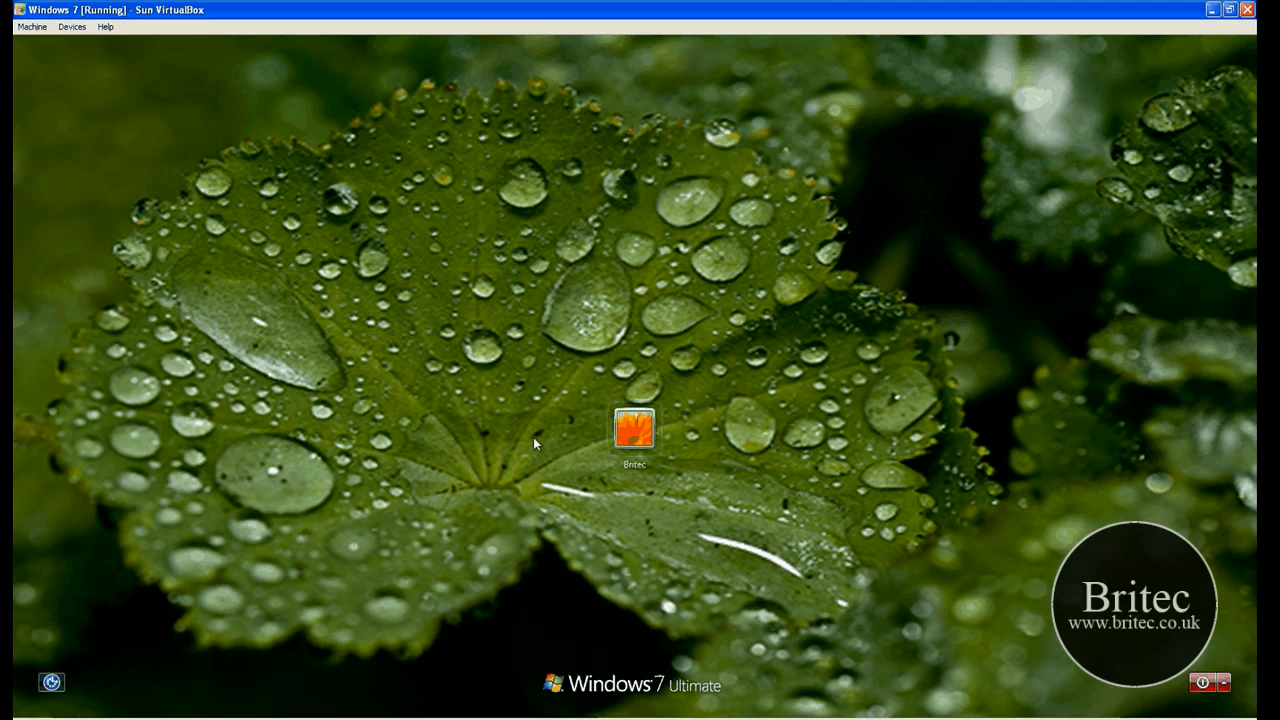
mouse_move(607, 525)
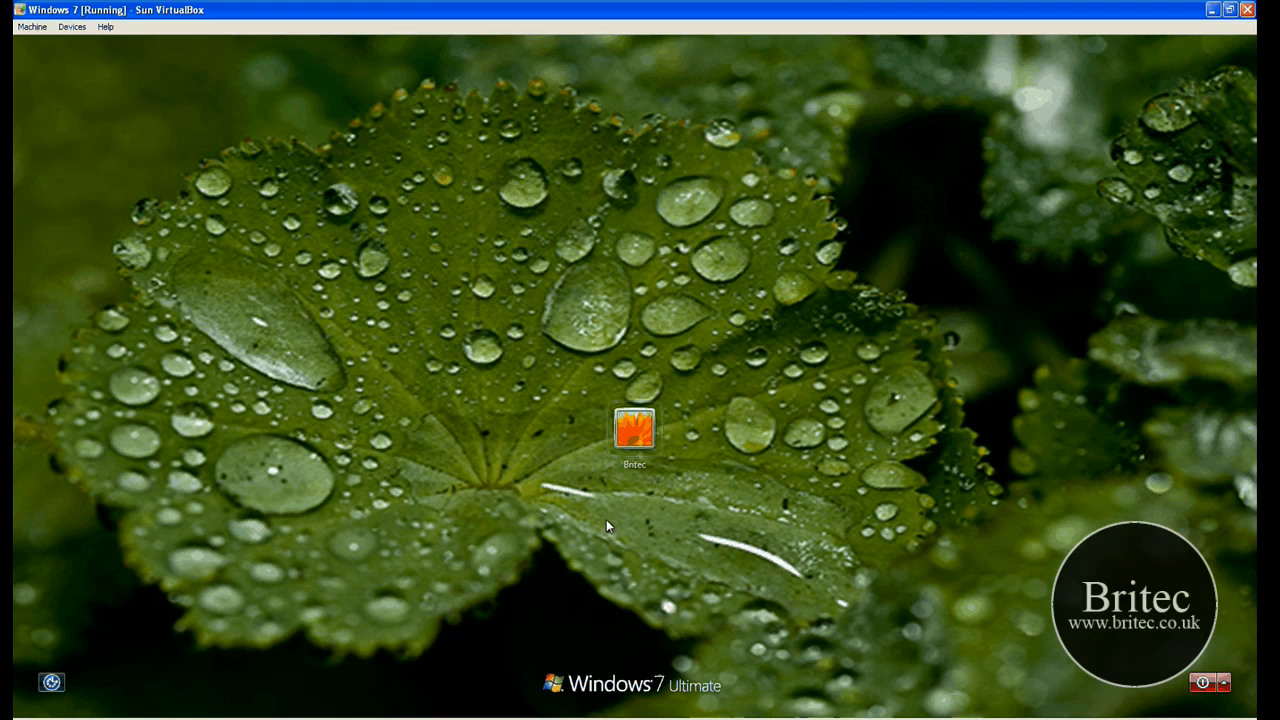
left_click(635, 430)
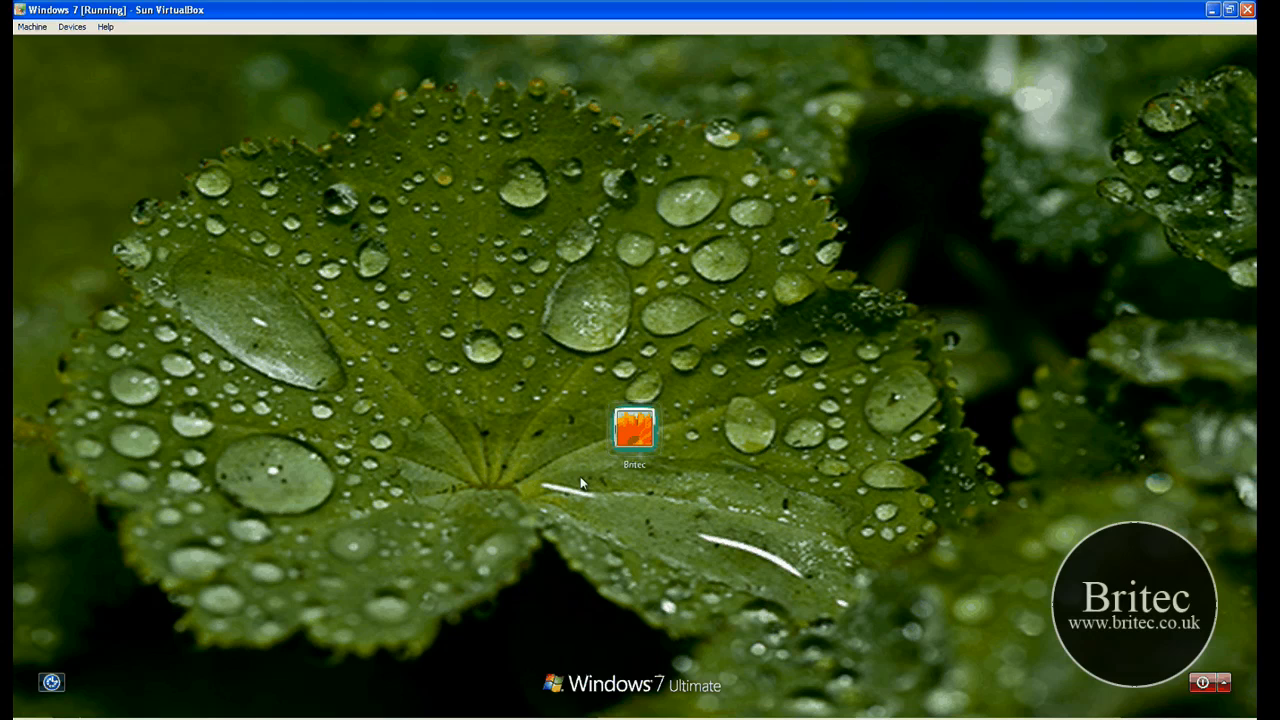
mouse_move(676, 531)
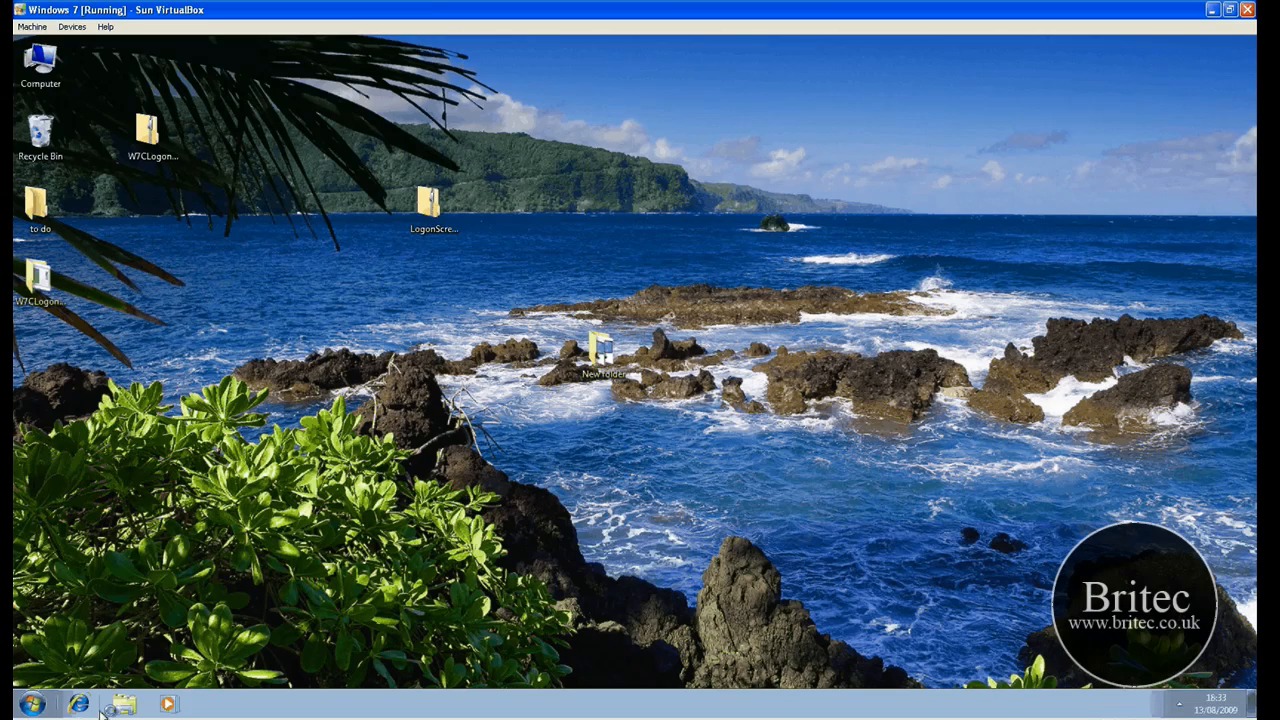
Step: Log off through the Start menu's Shut down options, revealing the golden sand dune background
left_click(32, 704)
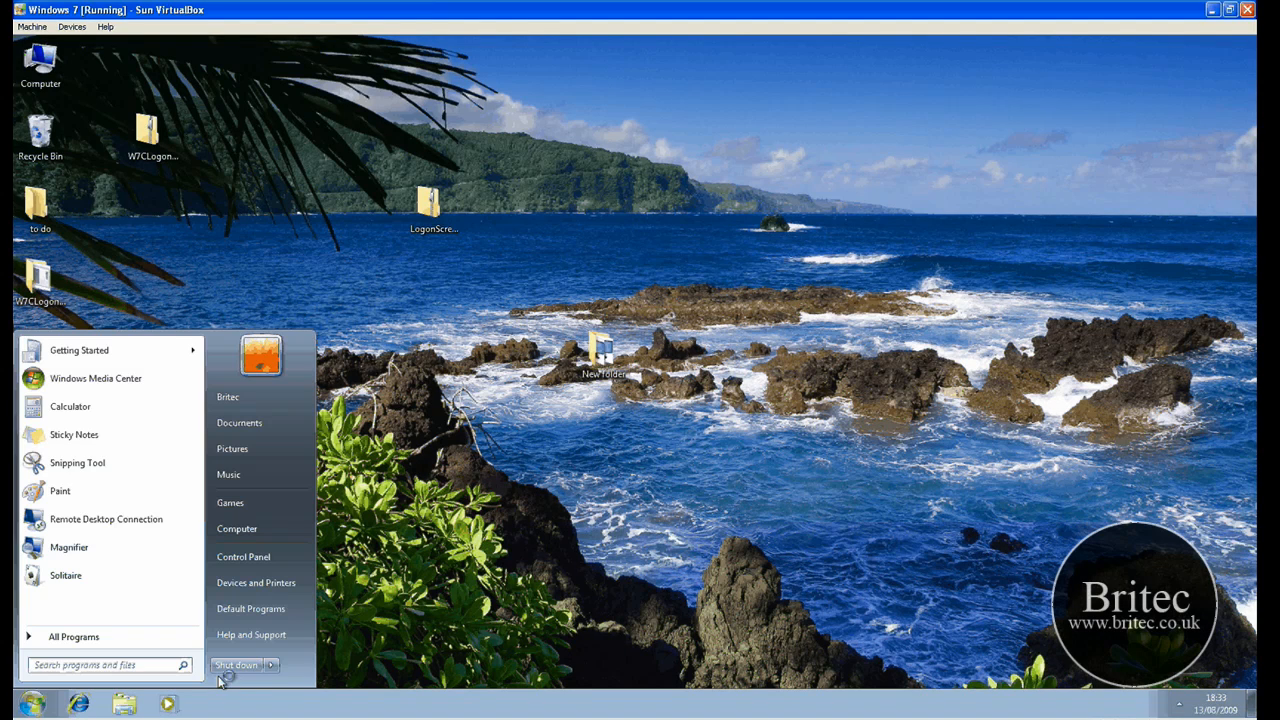
left_click(270, 665)
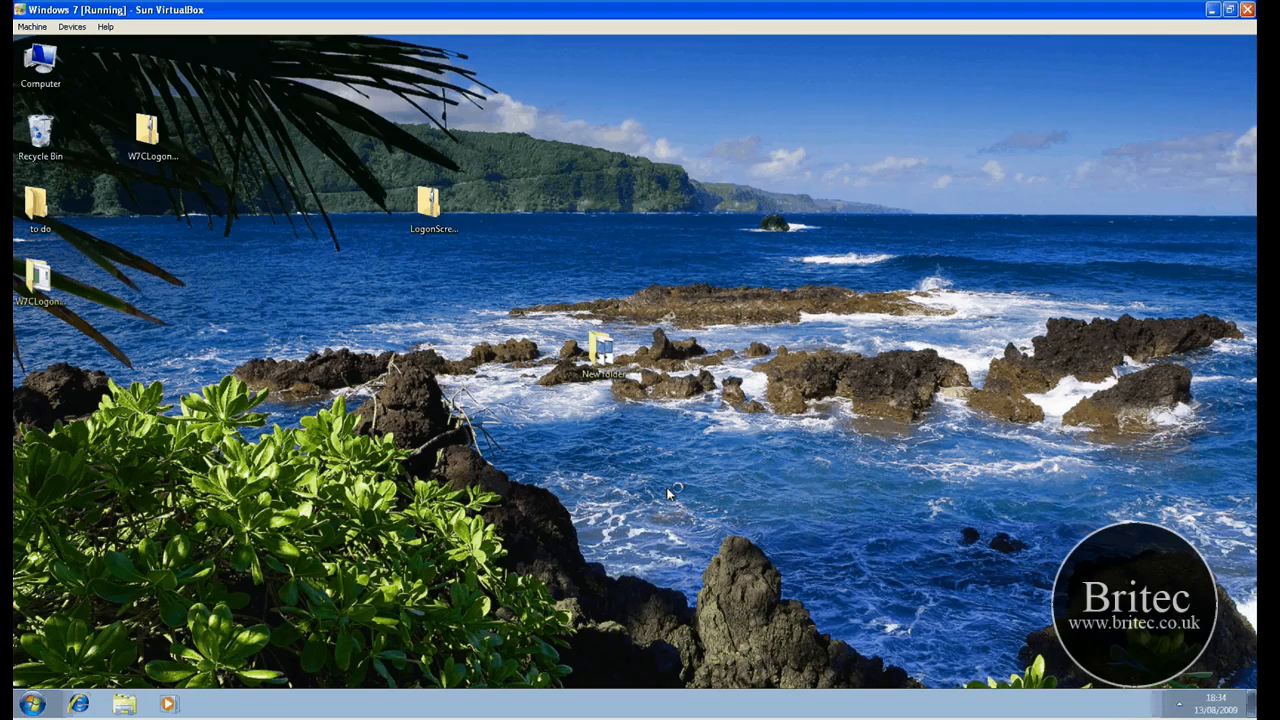
mouse_move(30, 180)
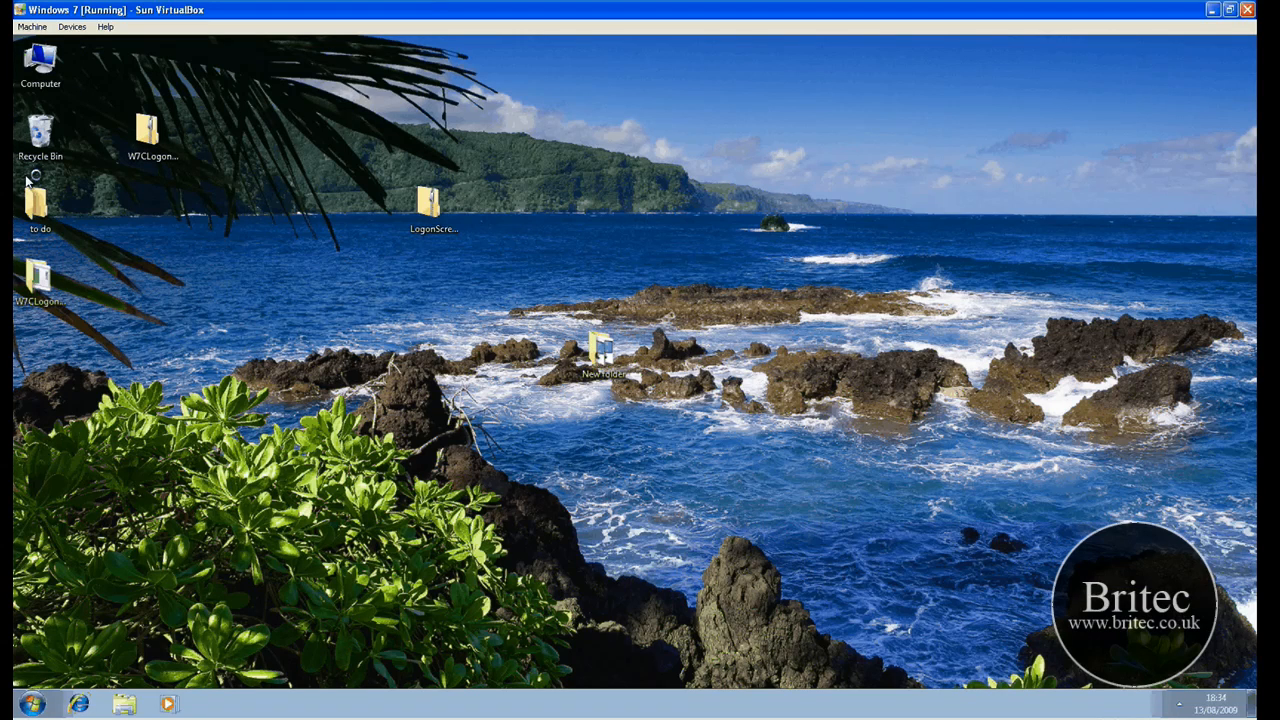
left_click(31, 703)
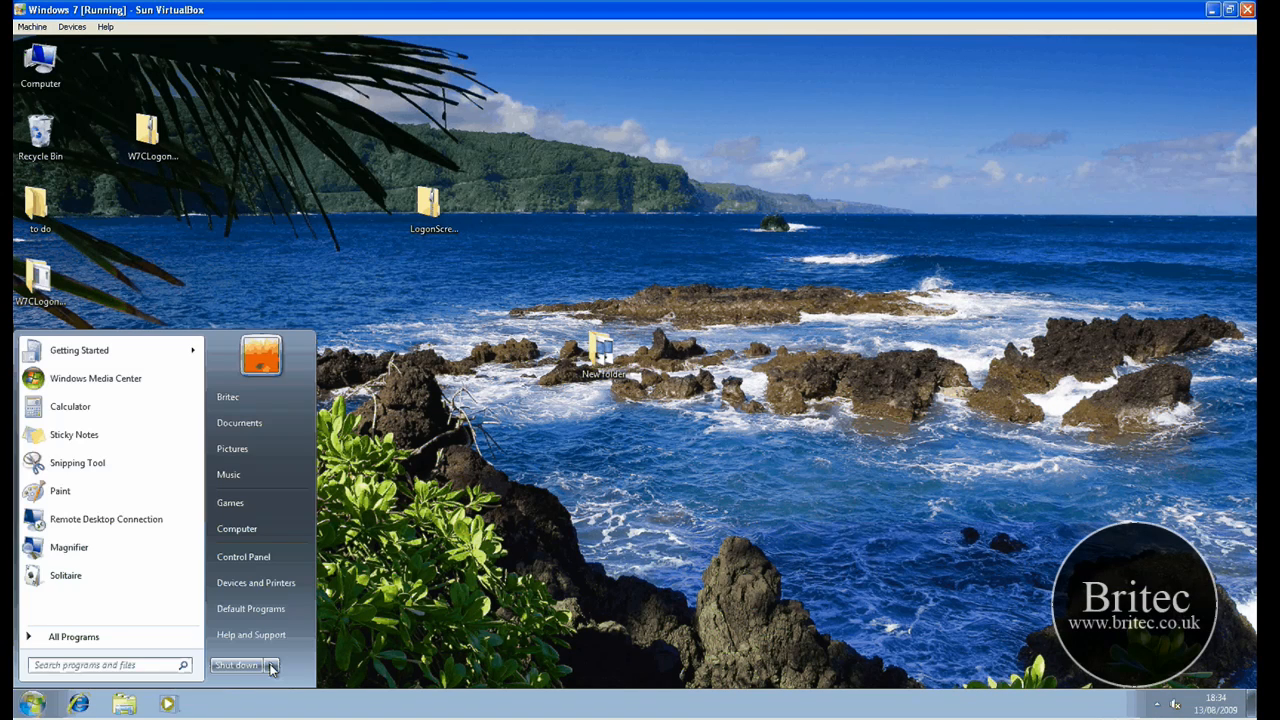
left_click(270, 665)
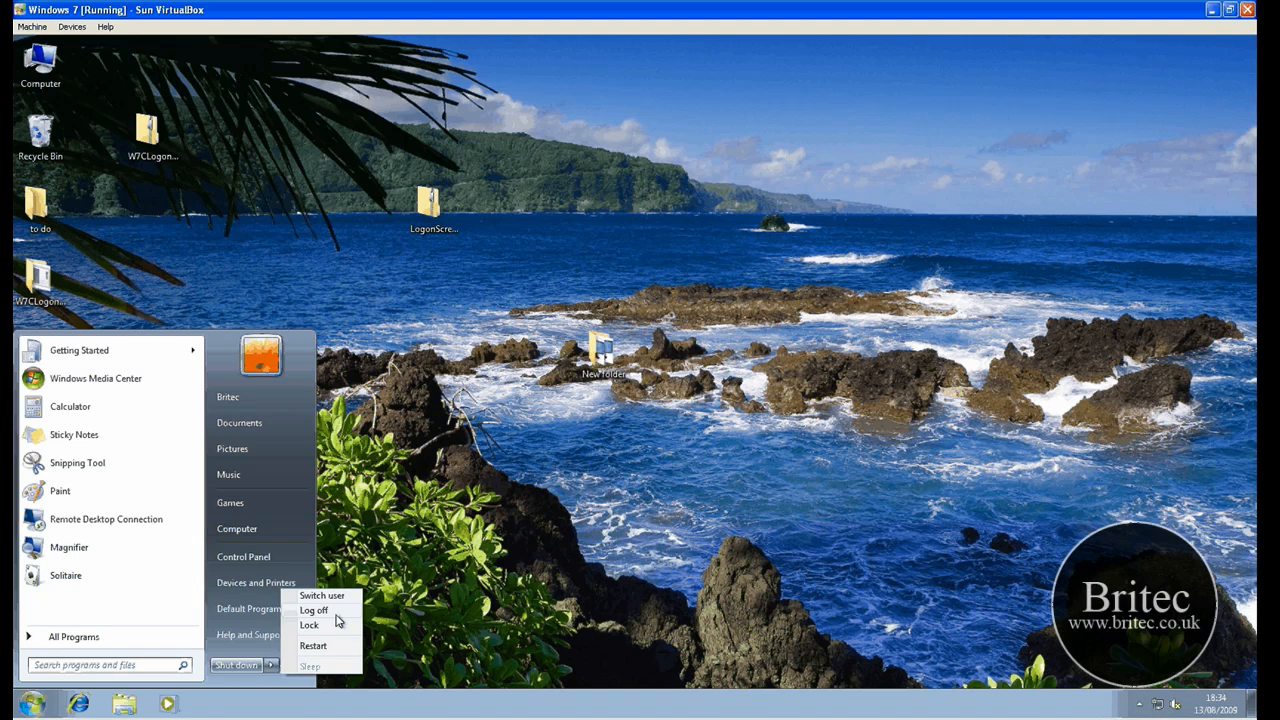
left_click(313, 645)
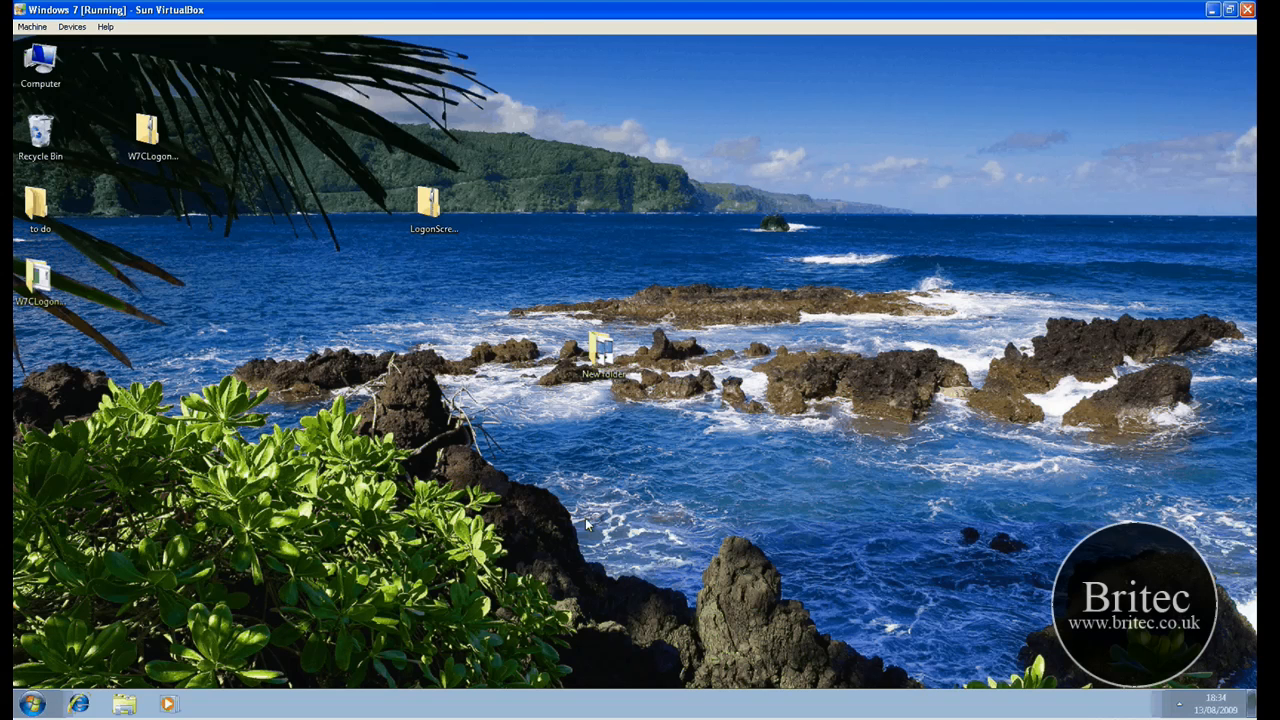
mouse_move(685, 438)
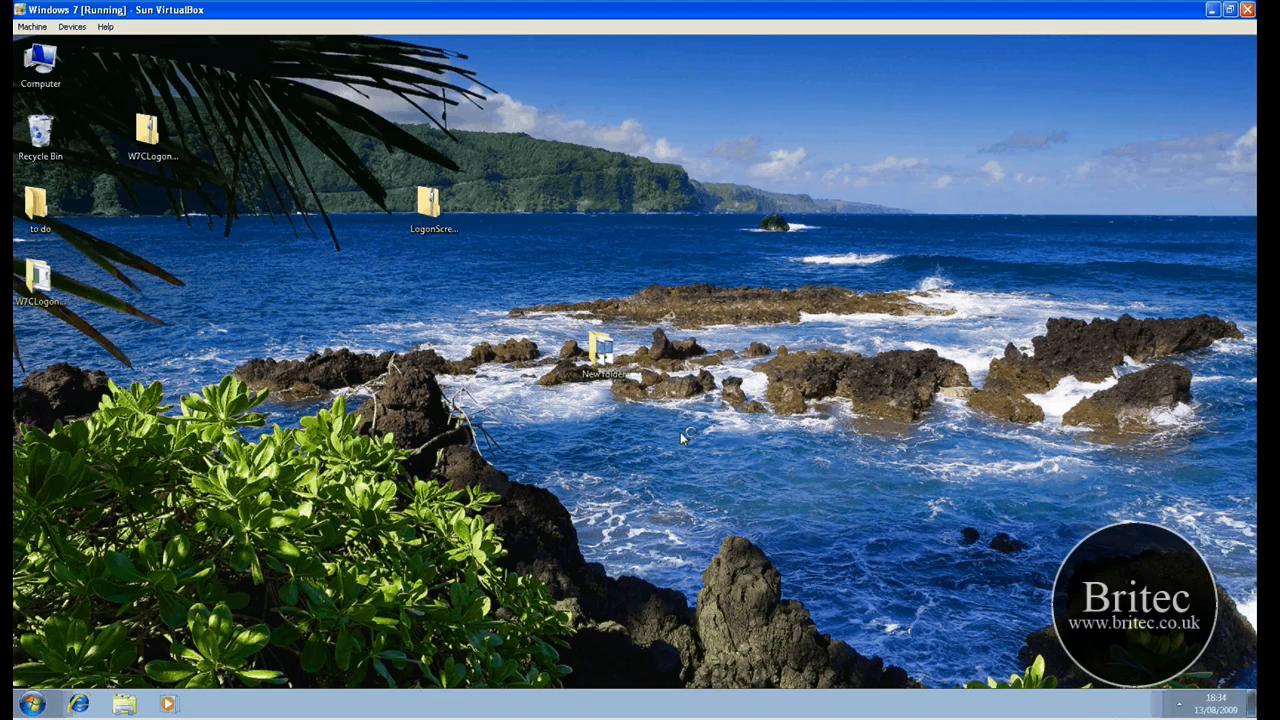
mouse_move(660, 305)
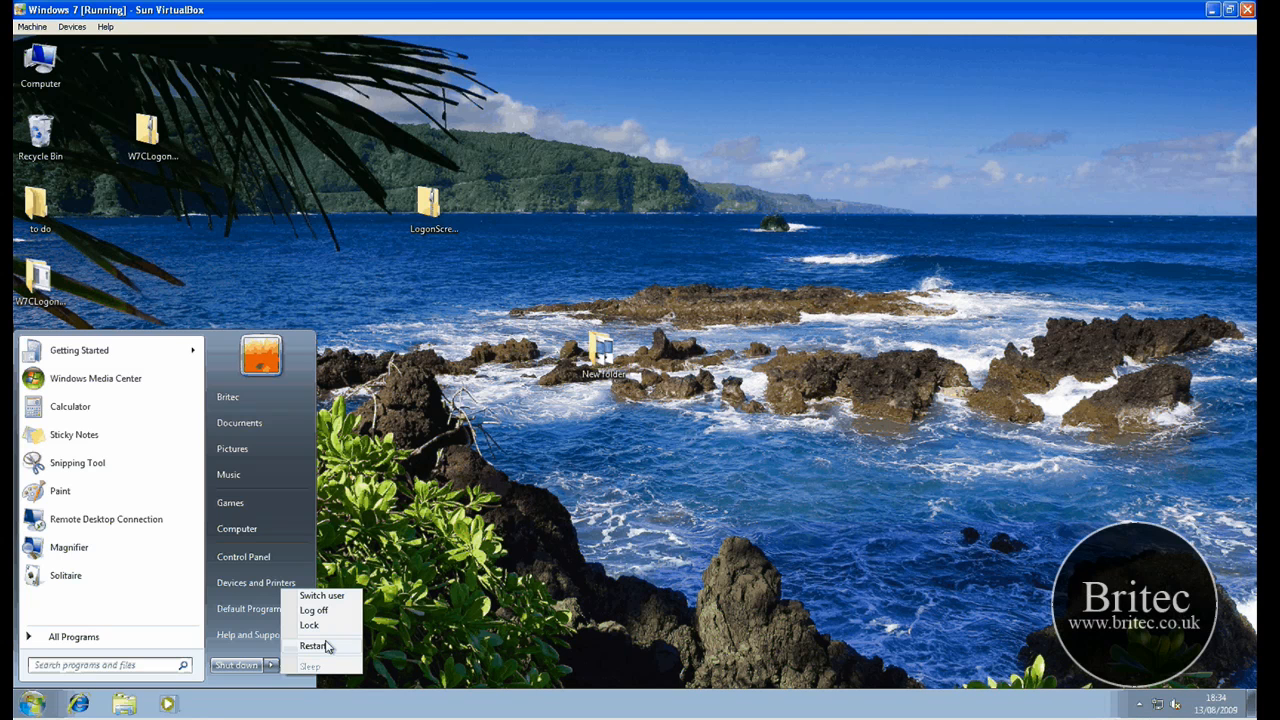
left_click(314, 610)
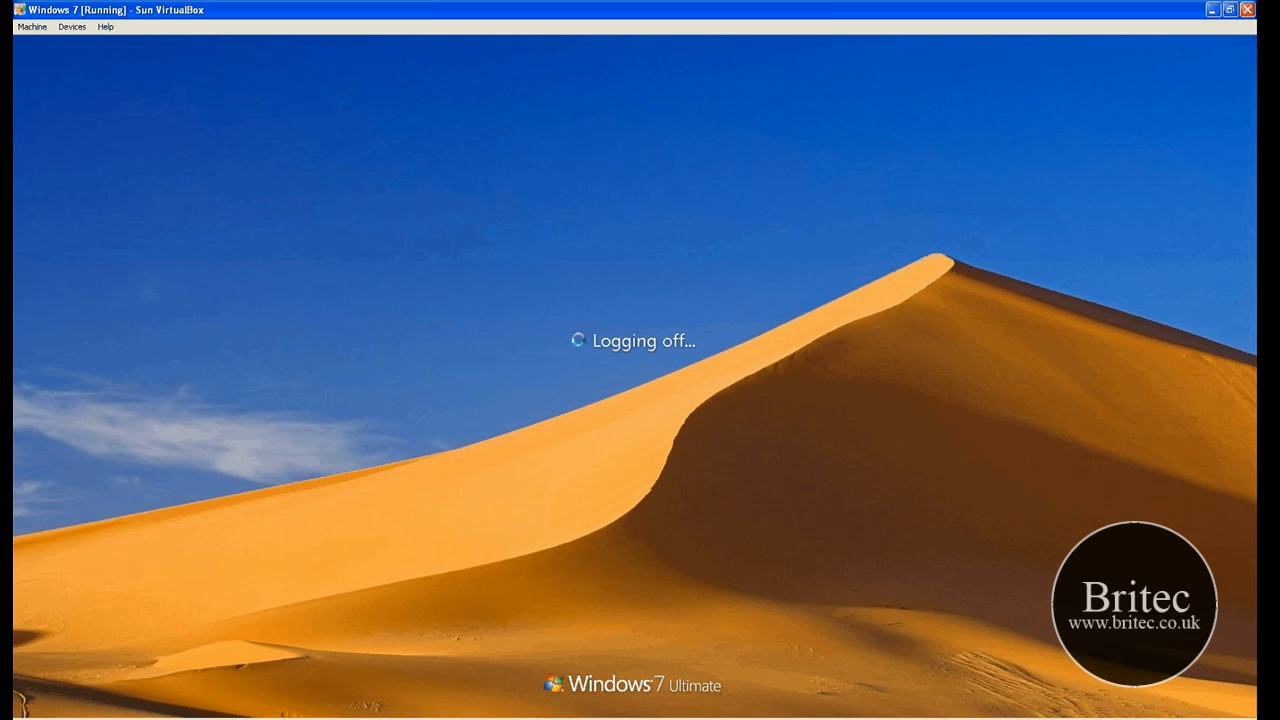